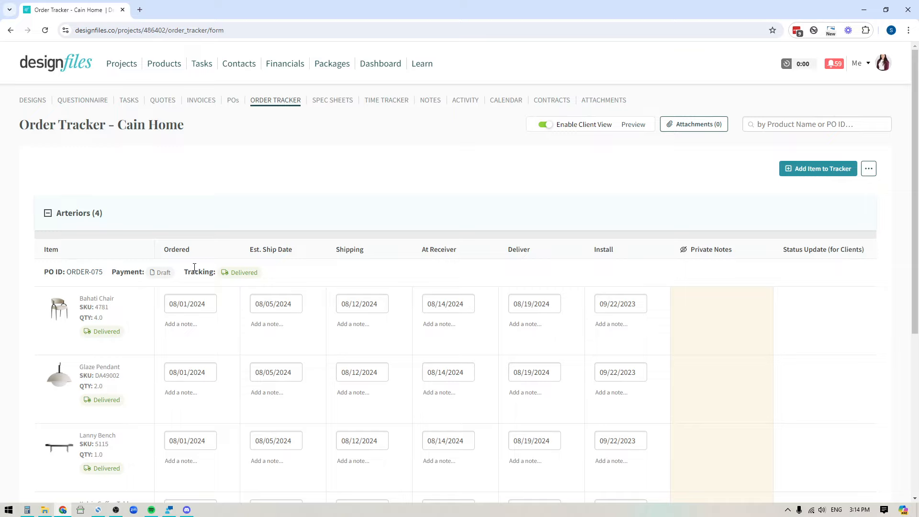
{"action": "mouse_move", "coordinate": [275, 110]}
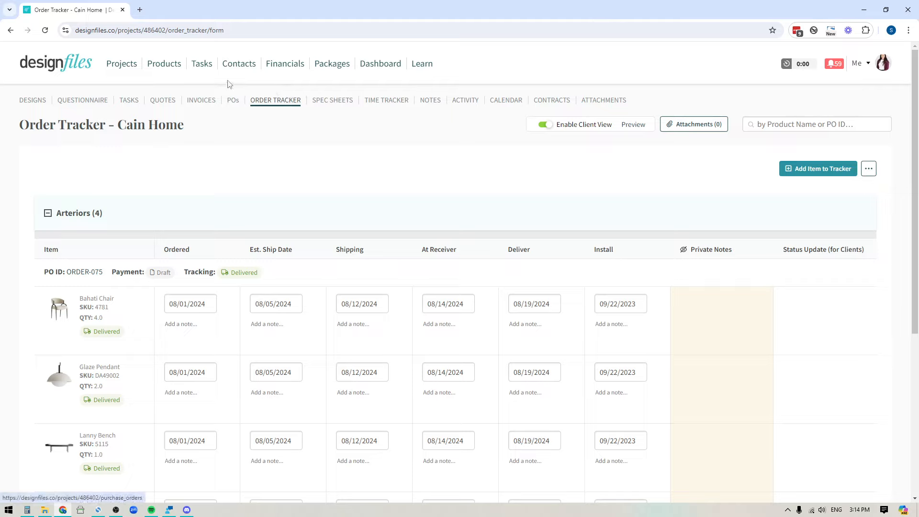
{"action": "mouse_move", "coordinate": [242, 115]}
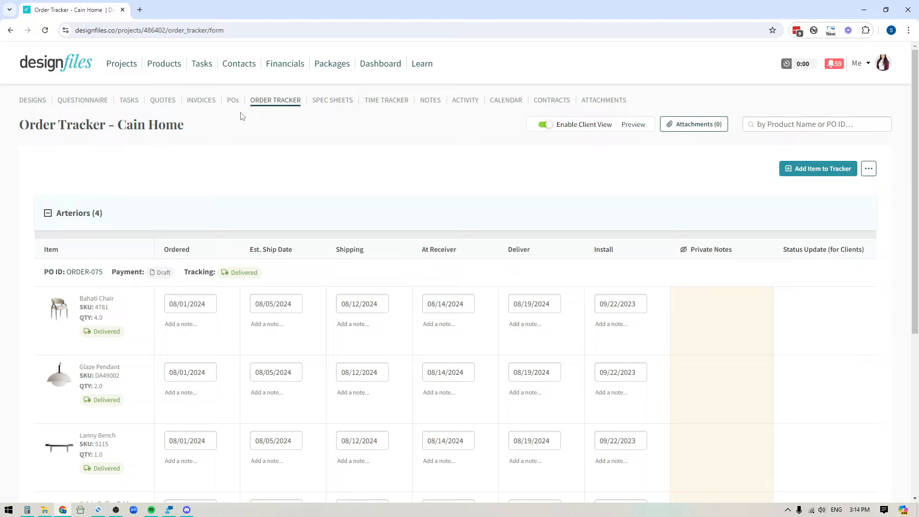
{"action": "mouse_move", "coordinate": [310, 296]}
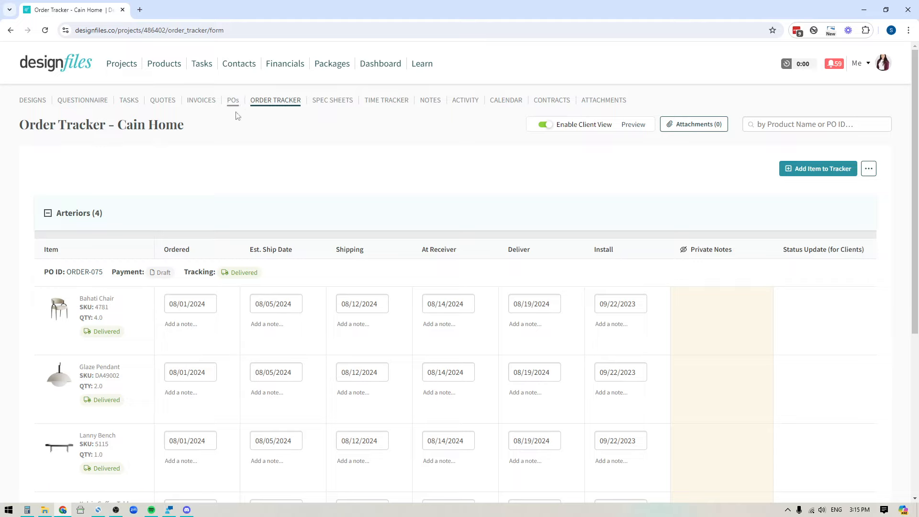
{"action": "mouse_move", "coordinate": [232, 103]}
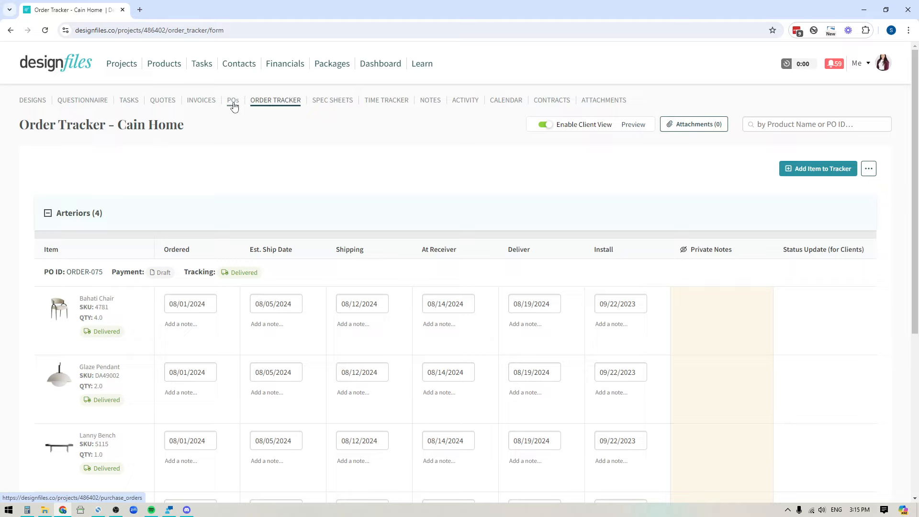
{"action": "mouse_move", "coordinate": [260, 109]}
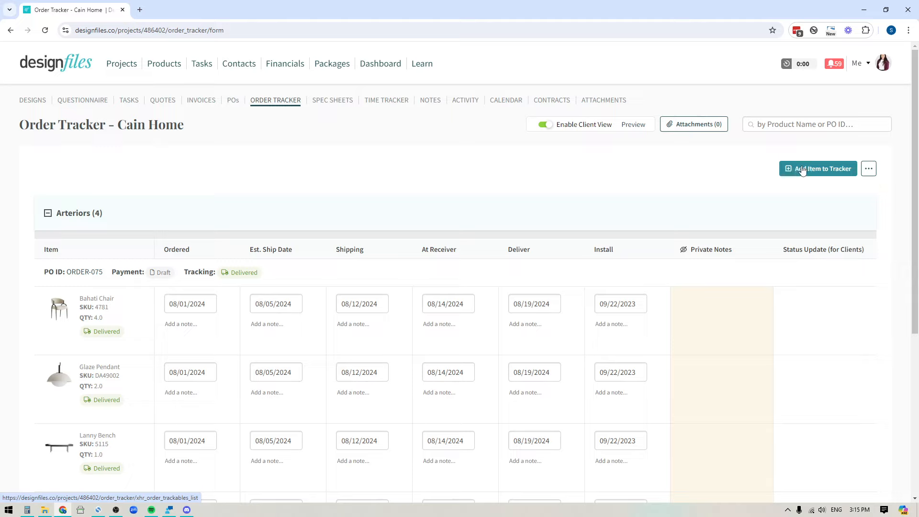
{"action": "mouse_move", "coordinate": [827, 171]}
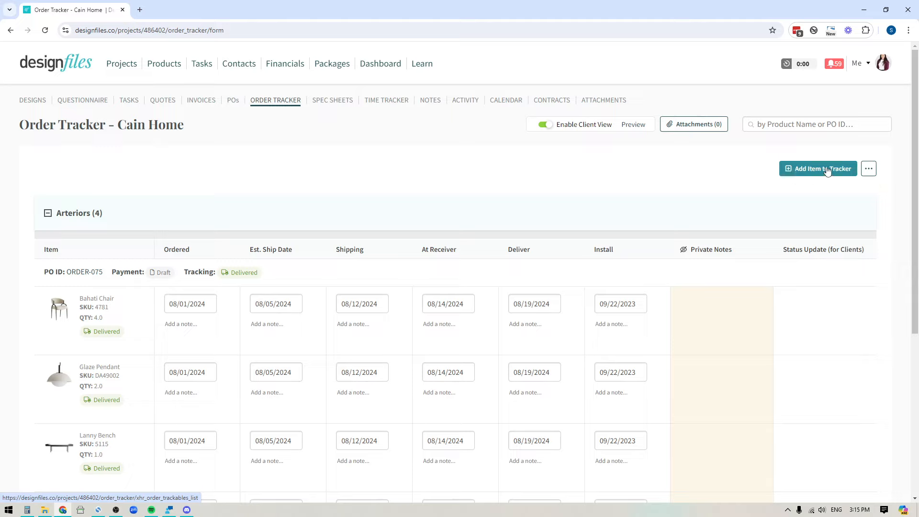
{"action": "mouse_move", "coordinate": [818, 168]}
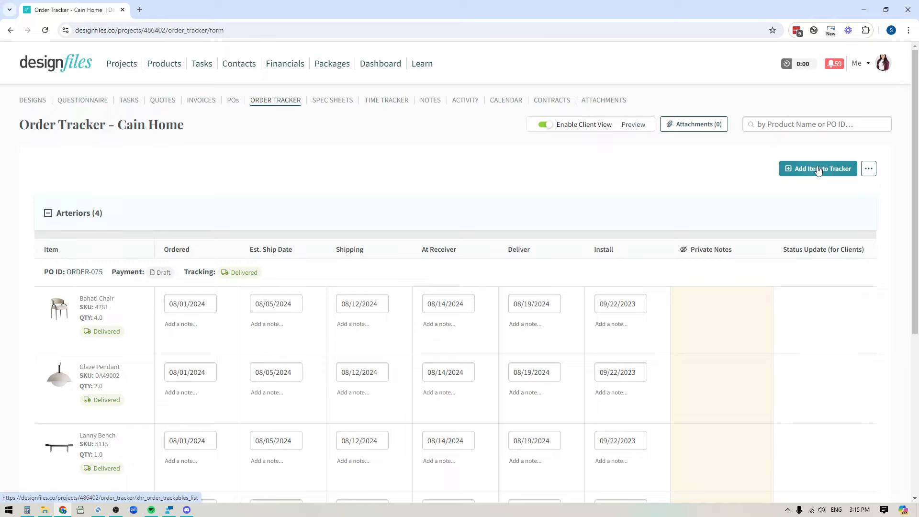
Pick the Lody 20-Light Chandelier from the project's products and add it to the order tracker
{"action": "left_click", "coordinate": [817, 168]}
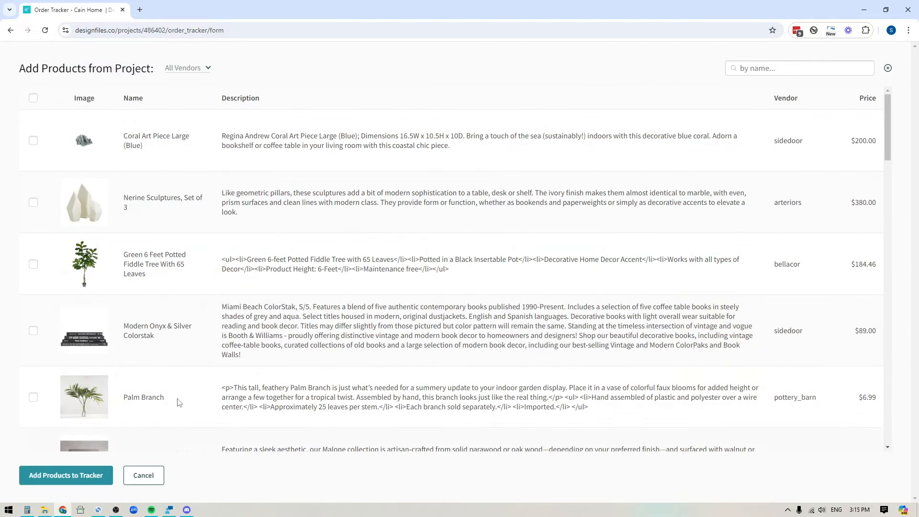
{"action": "scroll", "scroll_direction": "down", "scroll_amount": 3}
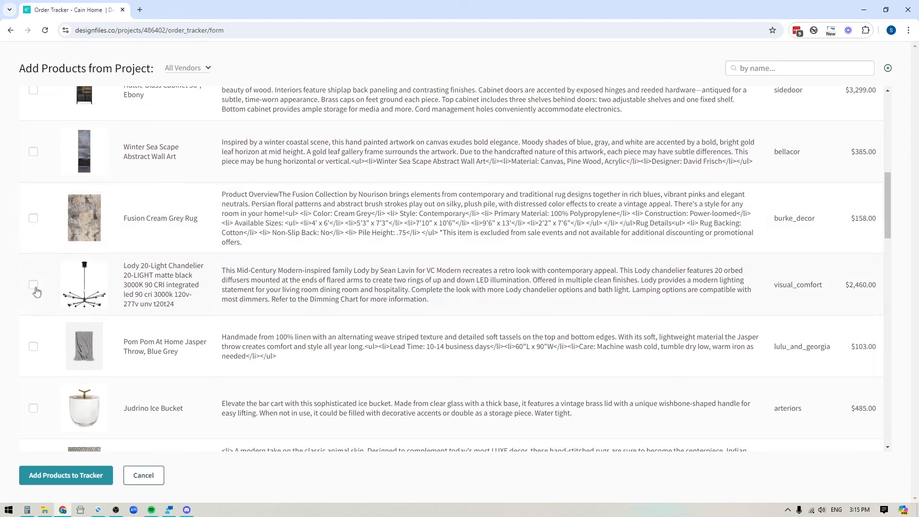
{"action": "left_click", "coordinate": [34, 286]}
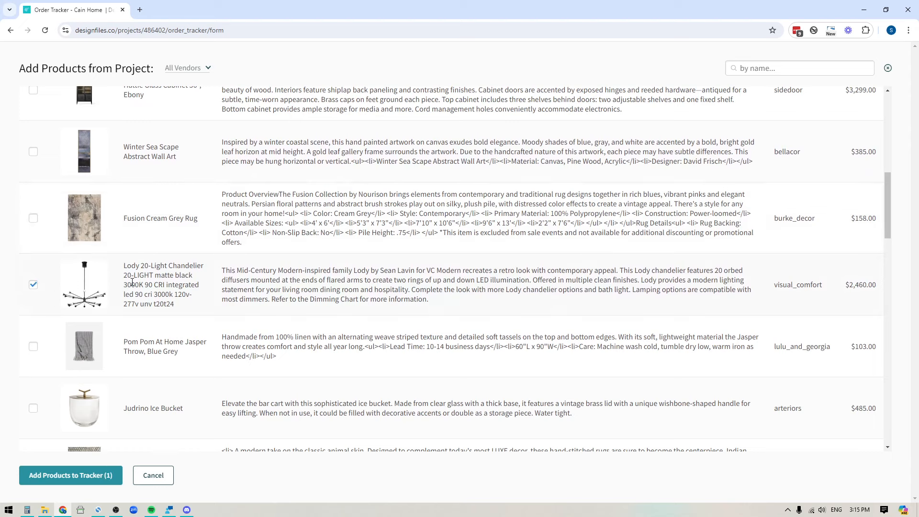
{"action": "mouse_move", "coordinate": [64, 479]}
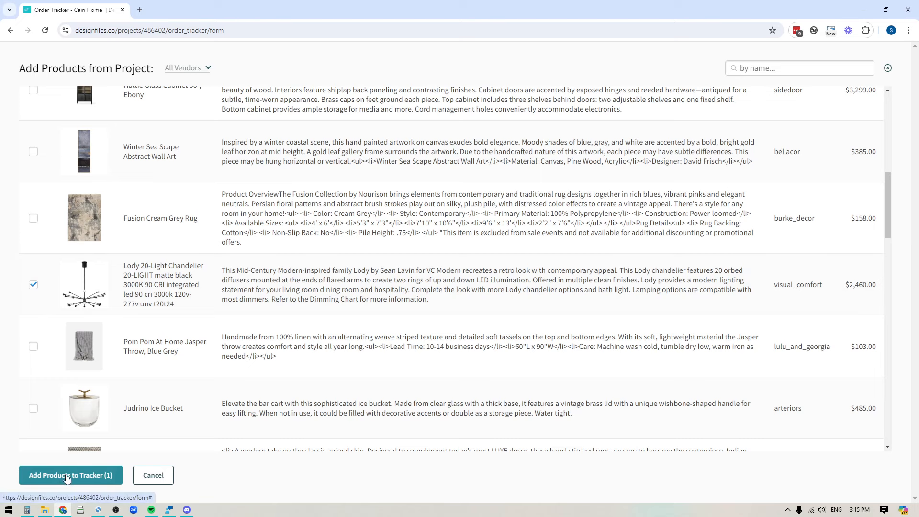
{"action": "left_click", "coordinate": [70, 475]}
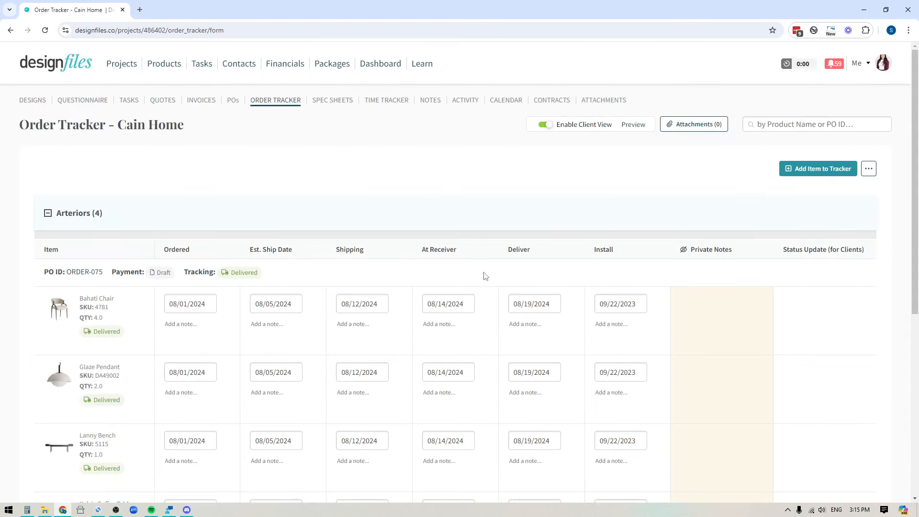
Expand the Visual comfort group and raise the Lody chandelier's quantity to 2
{"action": "scroll", "scroll_direction": "down", "scroll_amount": 3}
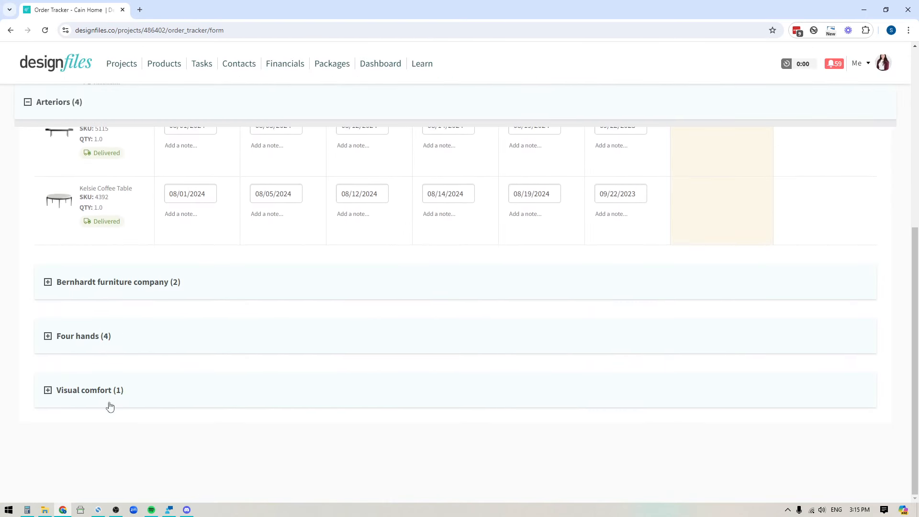
{"action": "mouse_move", "coordinate": [76, 398]}
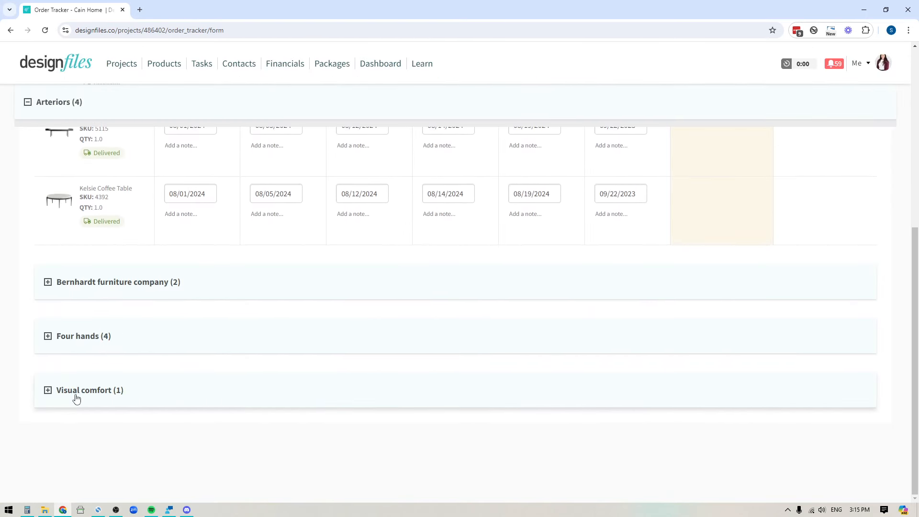
{"action": "left_click", "coordinate": [48, 389]}
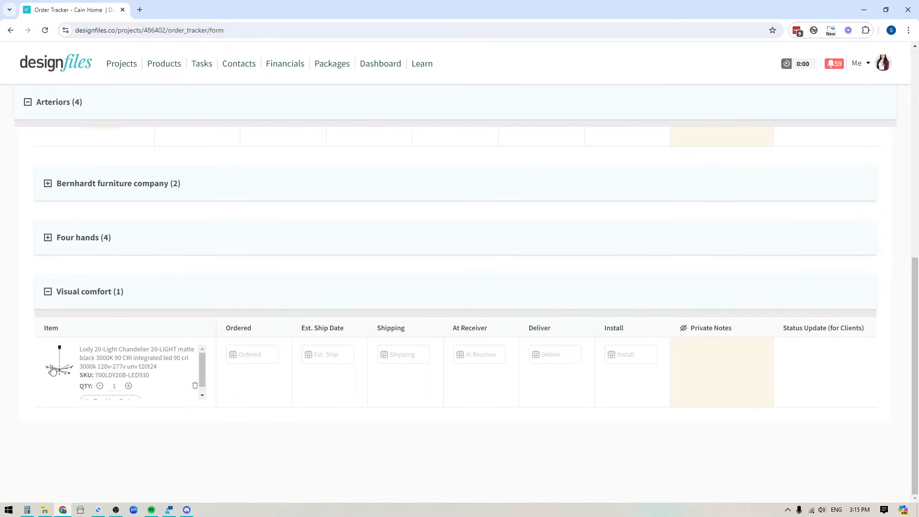
{"action": "mouse_move", "coordinate": [170, 359]}
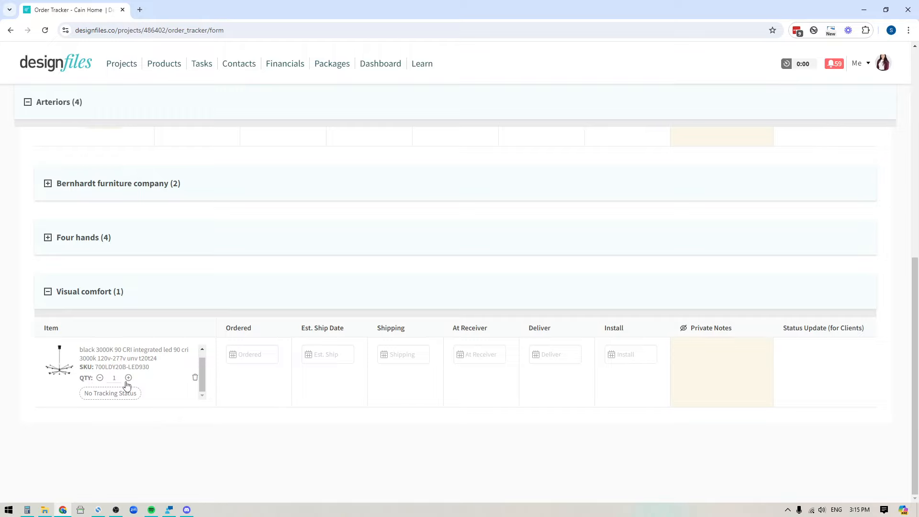
{"action": "left_click", "coordinate": [27, 101]}
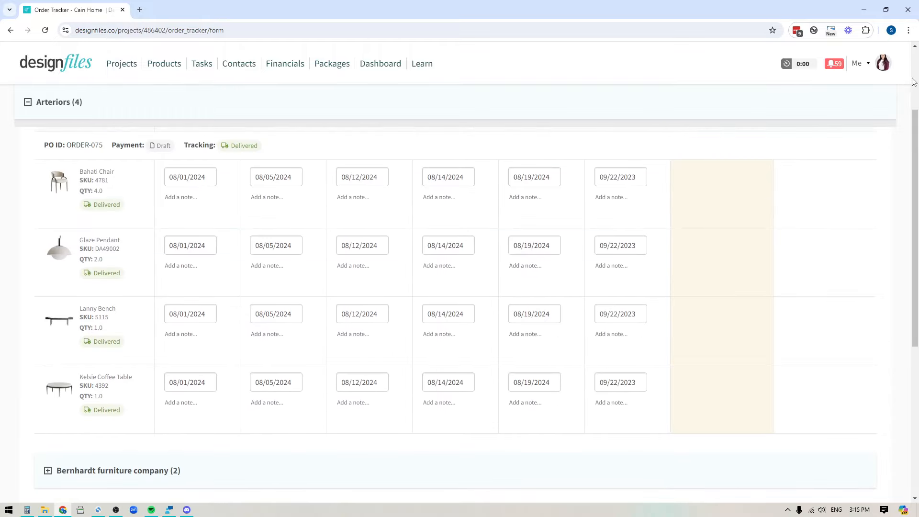
{"action": "scroll", "scroll_direction": "up", "scroll_amount": 3}
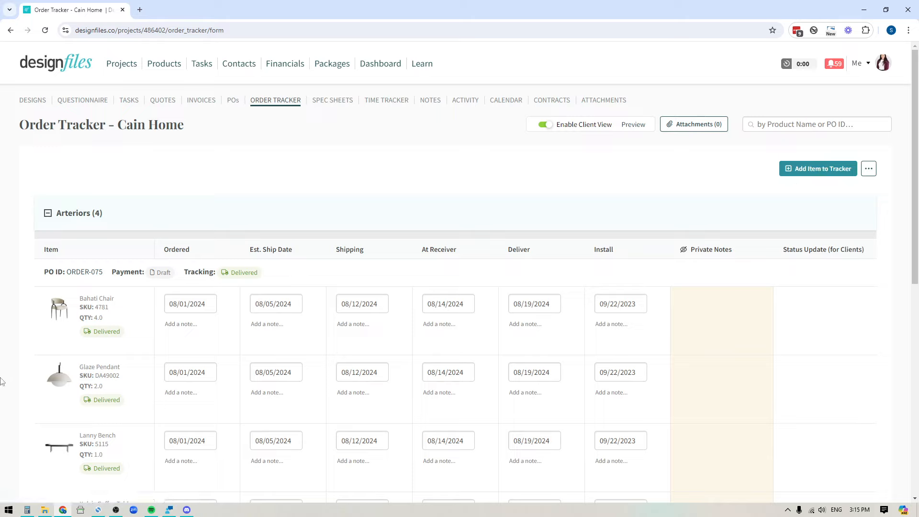
{"action": "mouse_move", "coordinate": [6, 391]}
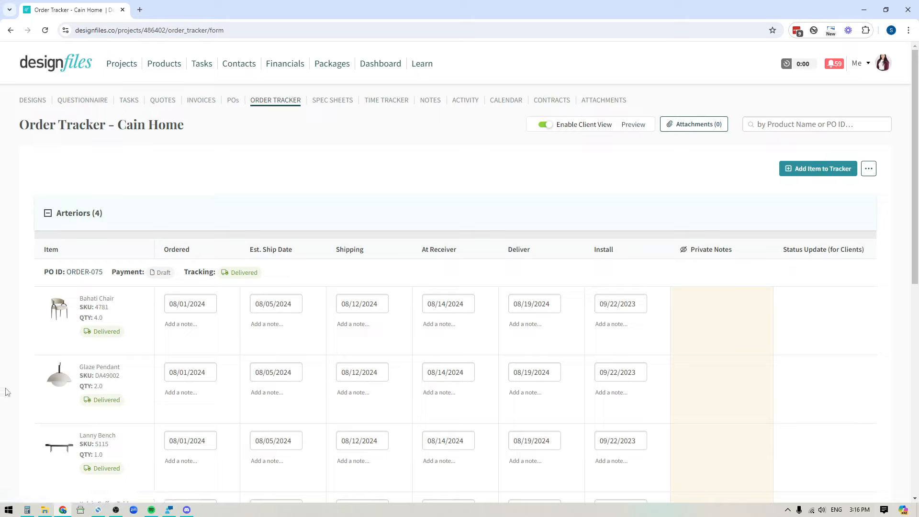
{"action": "mouse_move", "coordinate": [43, 326]}
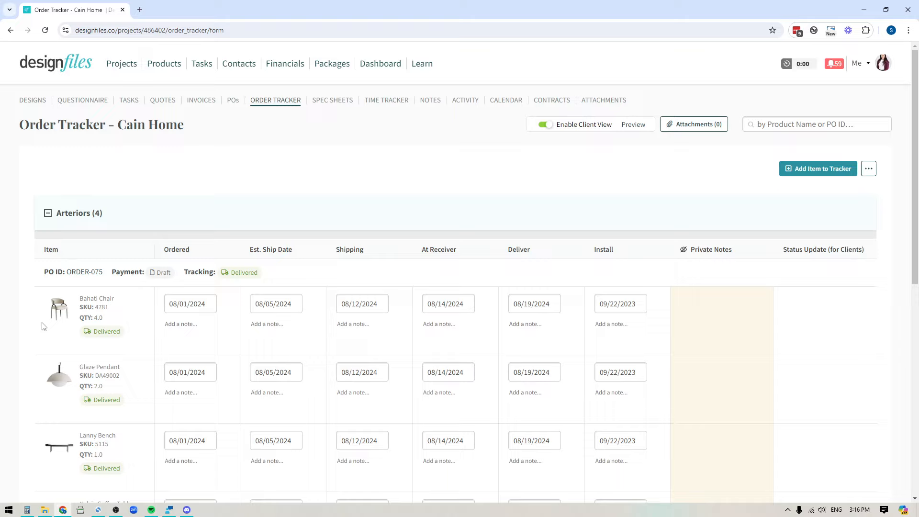
{"action": "mouse_move", "coordinate": [111, 325]}
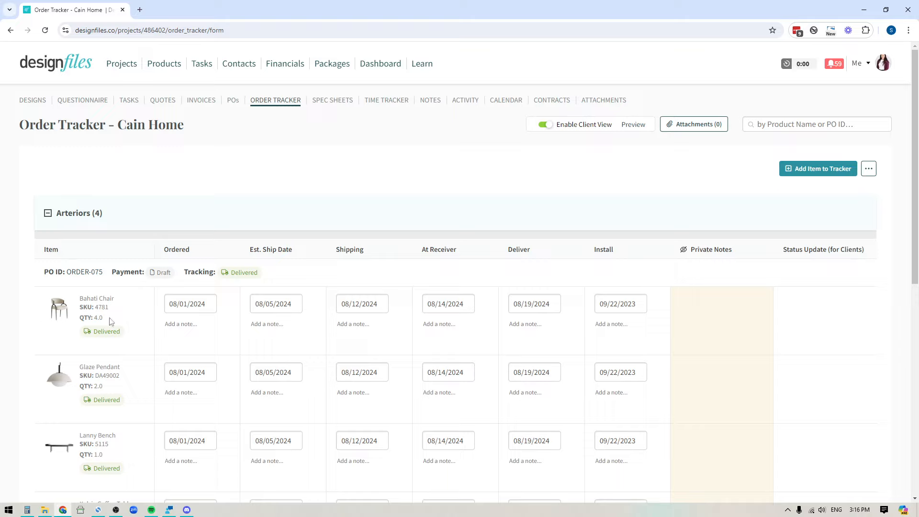
{"action": "scroll", "scroll_direction": "down", "scroll_amount": 3}
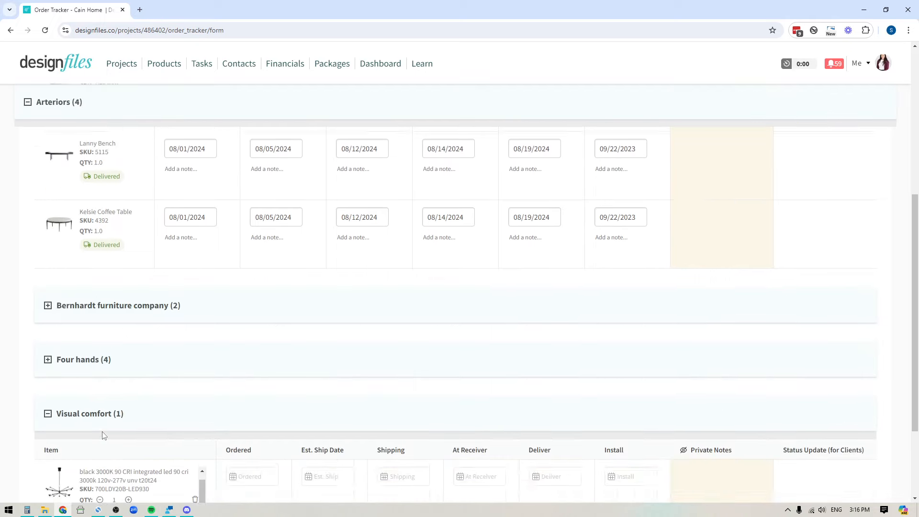
{"action": "scroll", "scroll_direction": "down", "scroll_amount": 3}
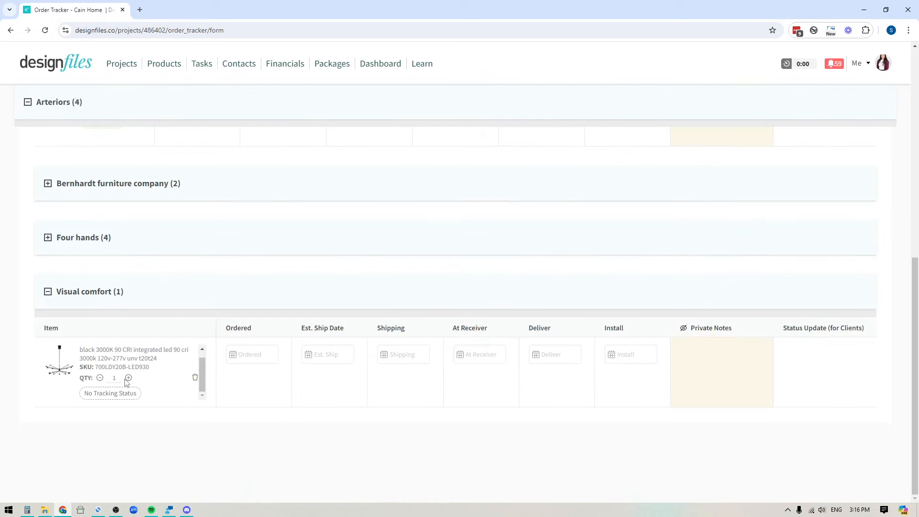
{"action": "left_click", "coordinate": [127, 377]}
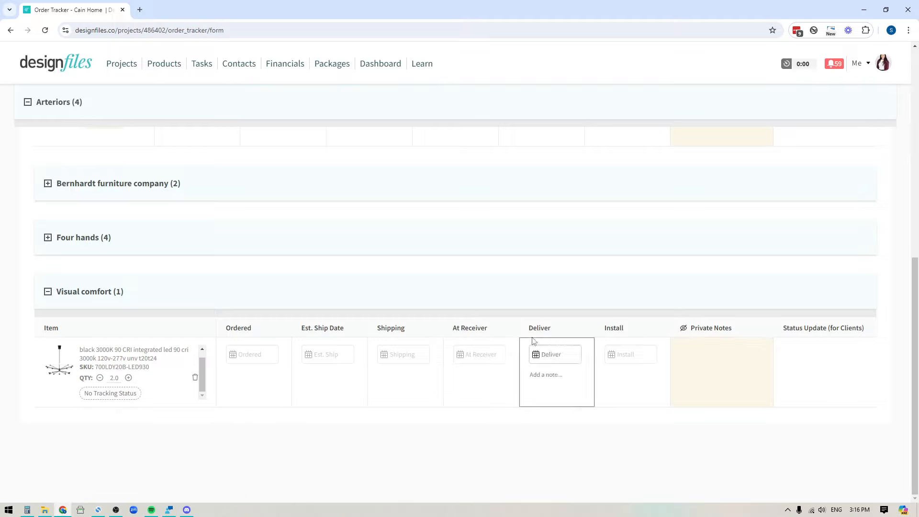
Set the chandelier's Ordered date to August 19, 2024 via the calendar picker
{"action": "left_click", "coordinate": [629, 354]}
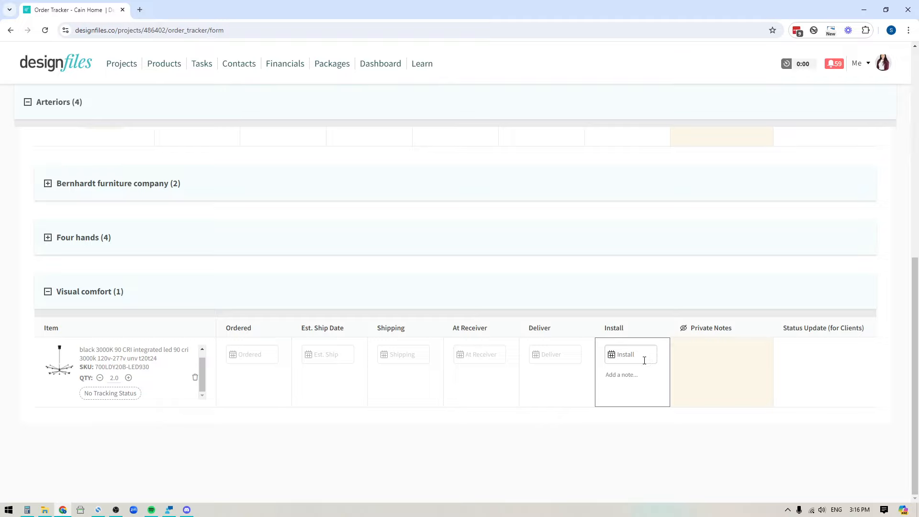
{"action": "left_click", "coordinate": [252, 354]}
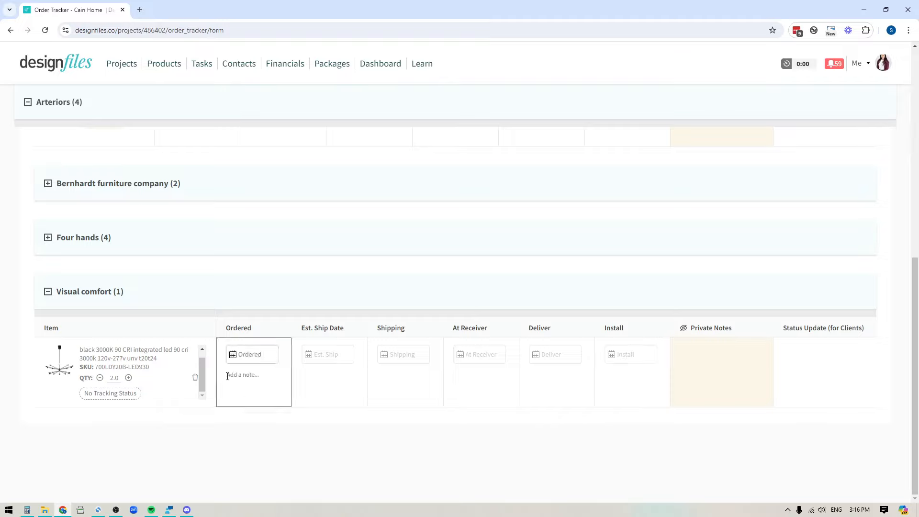
{"action": "left_click", "coordinate": [252, 354]}
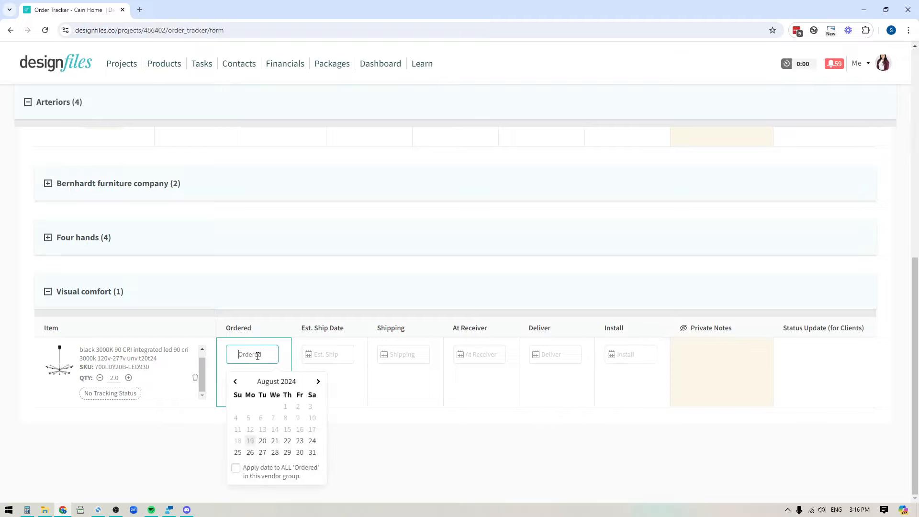
{"action": "mouse_move", "coordinate": [250, 440]}
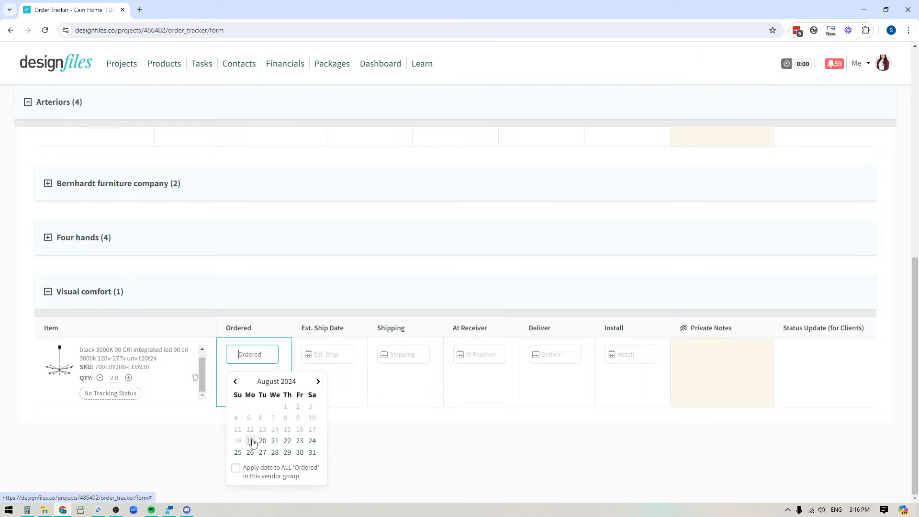
{"action": "left_click", "coordinate": [237, 440]}
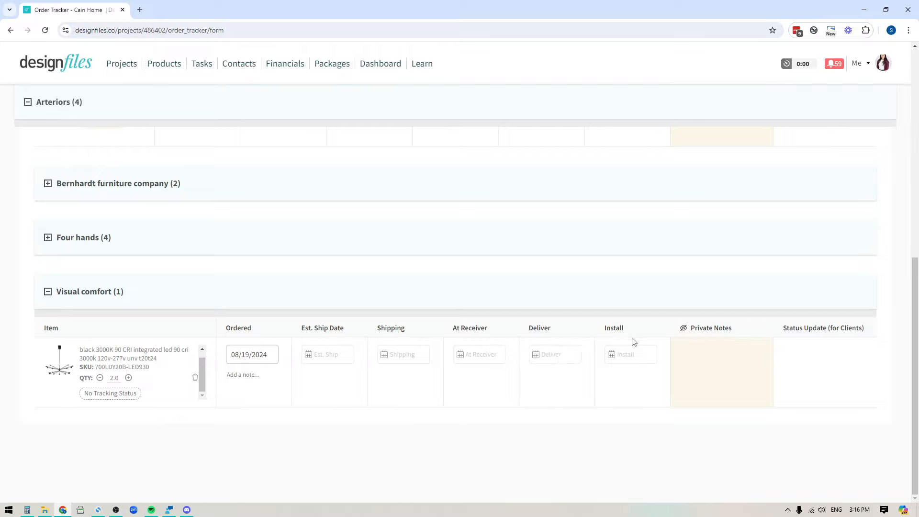
{"action": "left_click", "coordinate": [555, 354]}
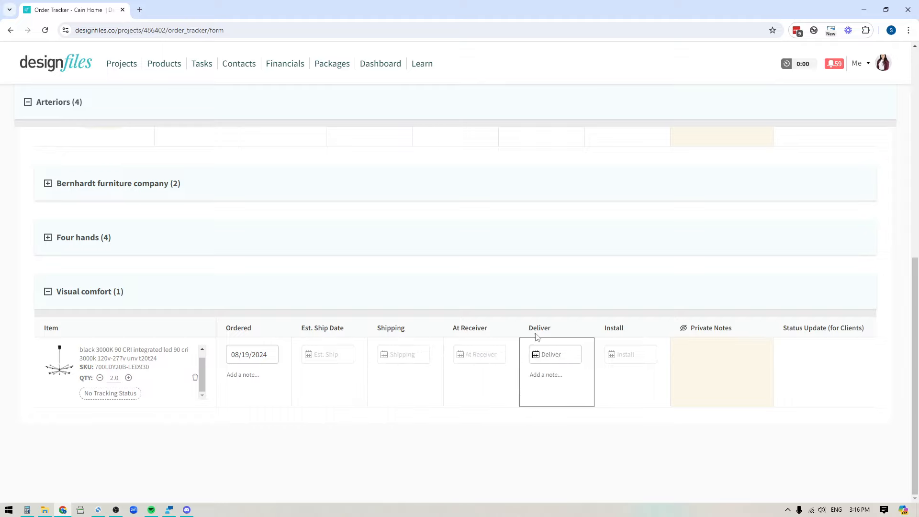
{"action": "left_click", "coordinate": [629, 354]}
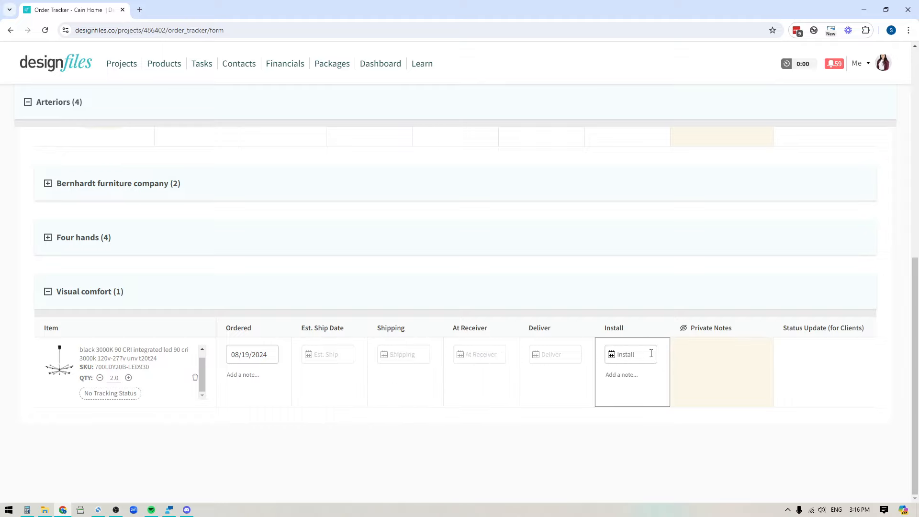
{"action": "left_click", "coordinate": [655, 411]}
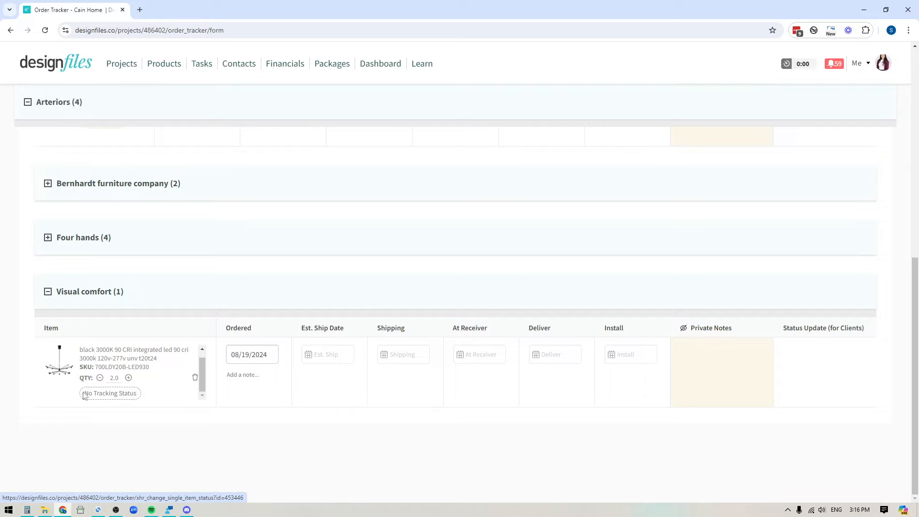
{"action": "mouse_move", "coordinate": [97, 299]}
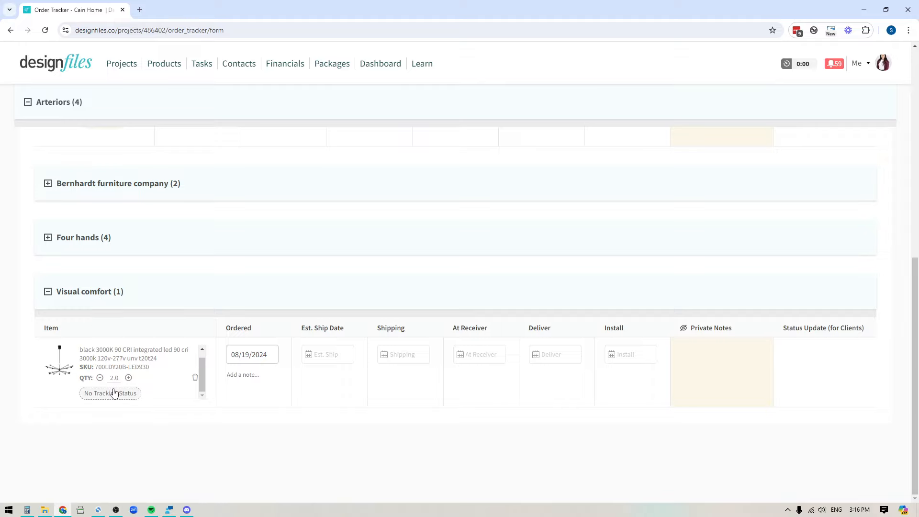
{"action": "mouse_move", "coordinate": [116, 396]}
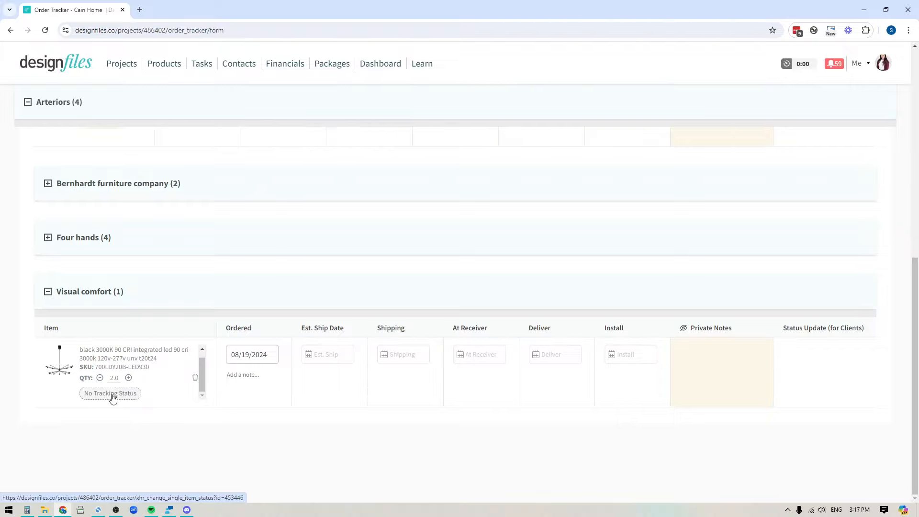
Start changing the chandelier's status from No Tracking Status and list the available statuses
{"action": "left_click", "coordinate": [109, 394]}
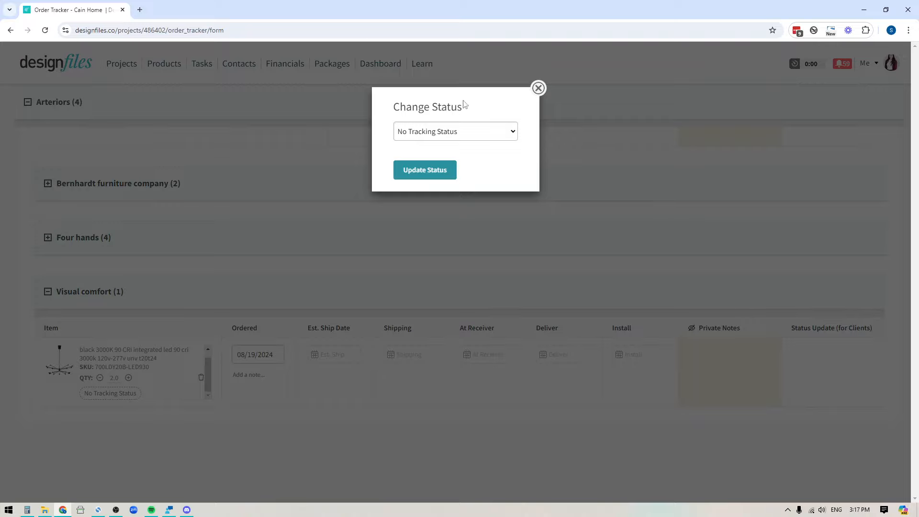
{"action": "left_click", "coordinate": [455, 132]}
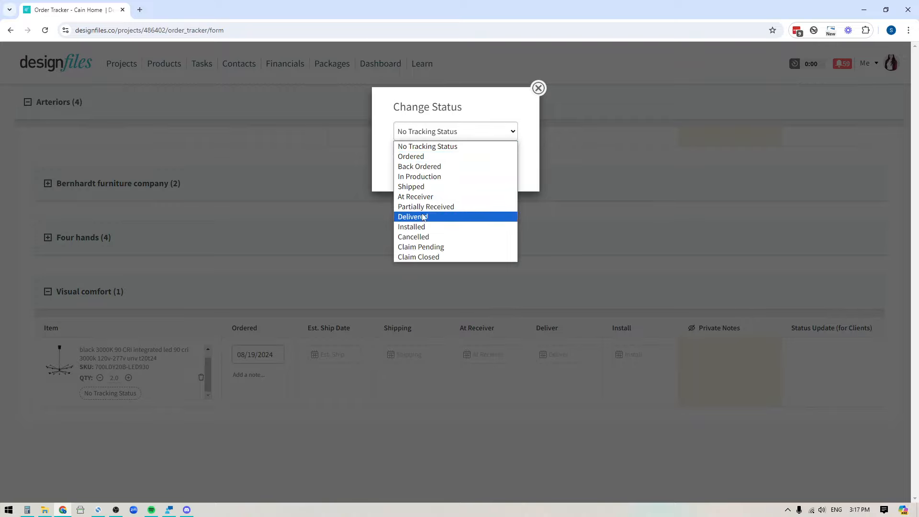
{"action": "mouse_move", "coordinate": [418, 167]}
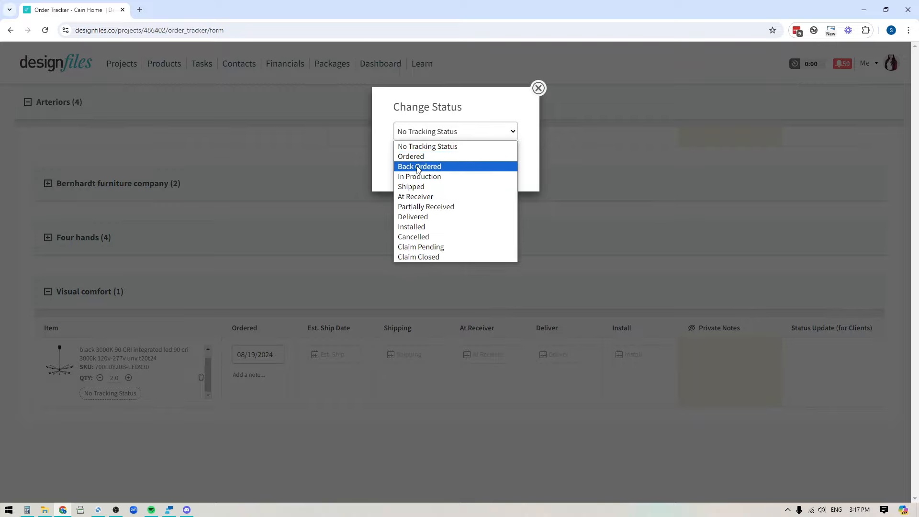
{"action": "mouse_move", "coordinate": [411, 156]}
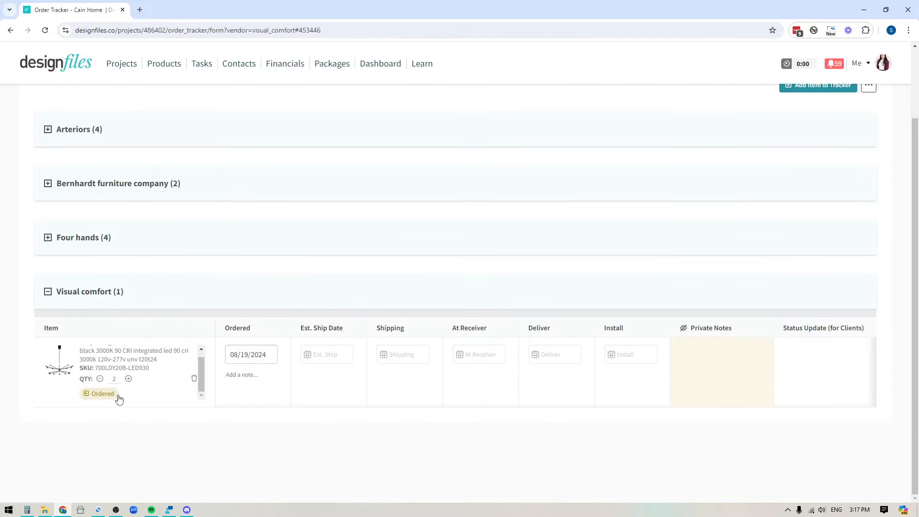
{"action": "mouse_move", "coordinate": [509, 440]}
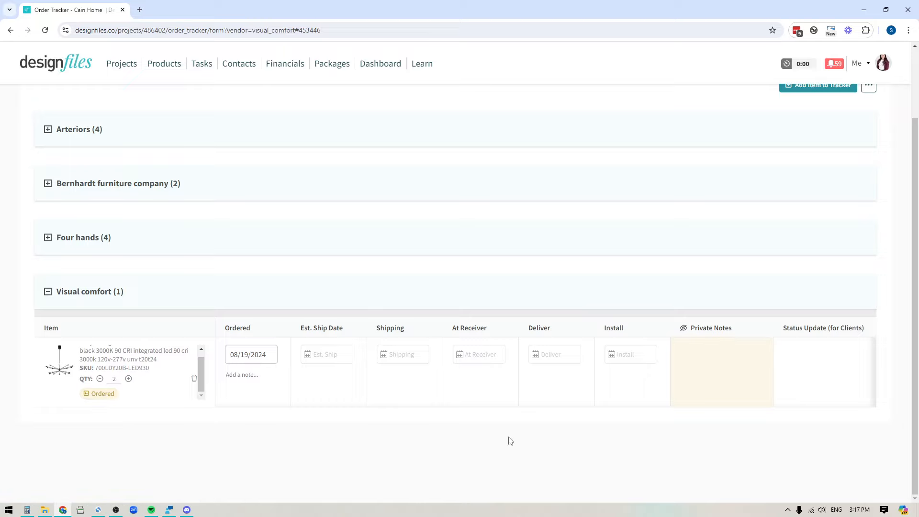
Expand the Arteriors vendor group and scroll through its tracked items
{"action": "left_click", "coordinate": [479, 354]}
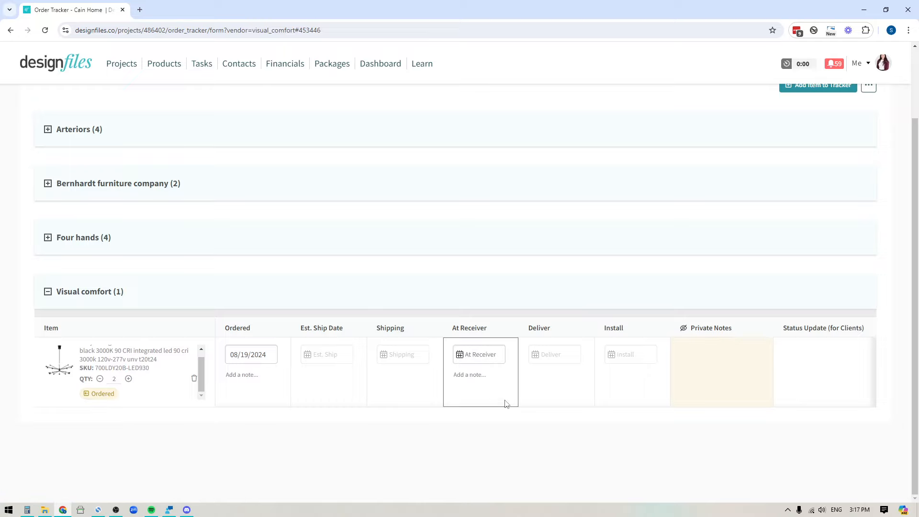
{"action": "scroll", "scroll_direction": "up", "scroll_amount": 3}
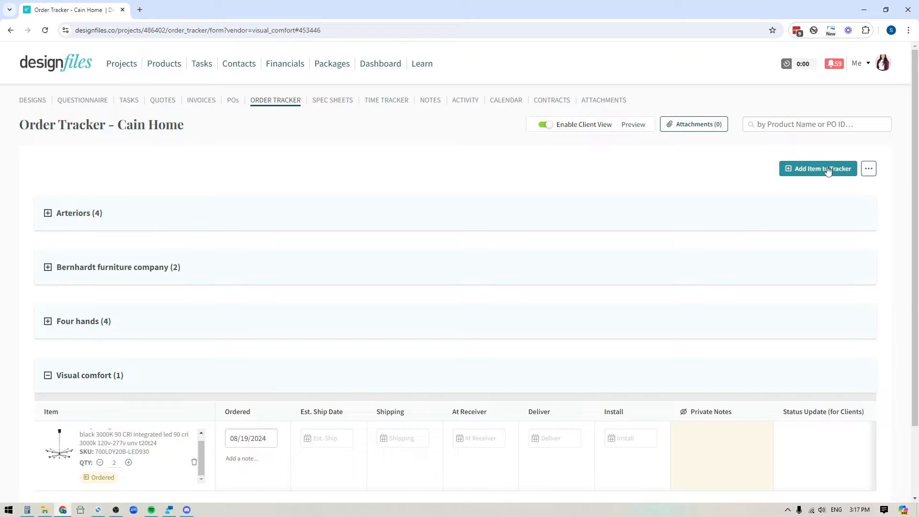
{"action": "scroll", "scroll_direction": "down", "scroll_amount": 3}
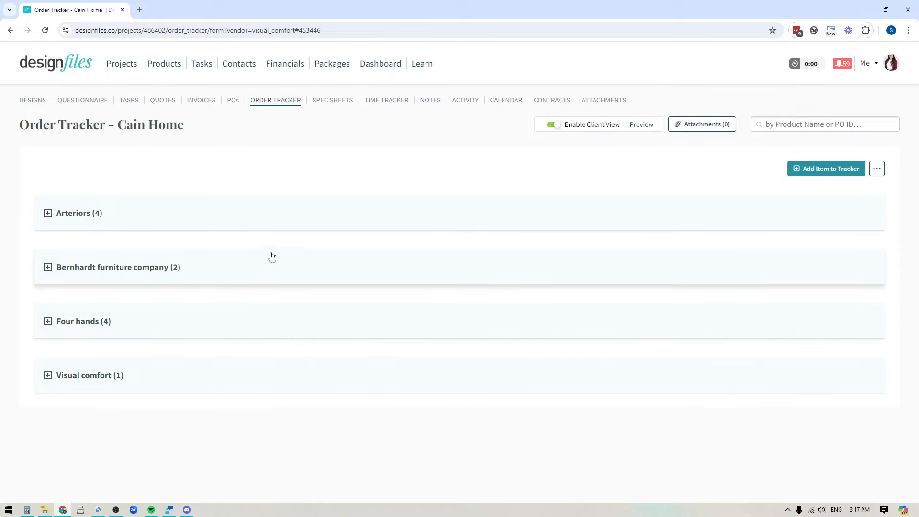
{"action": "left_click", "coordinate": [48, 213]}
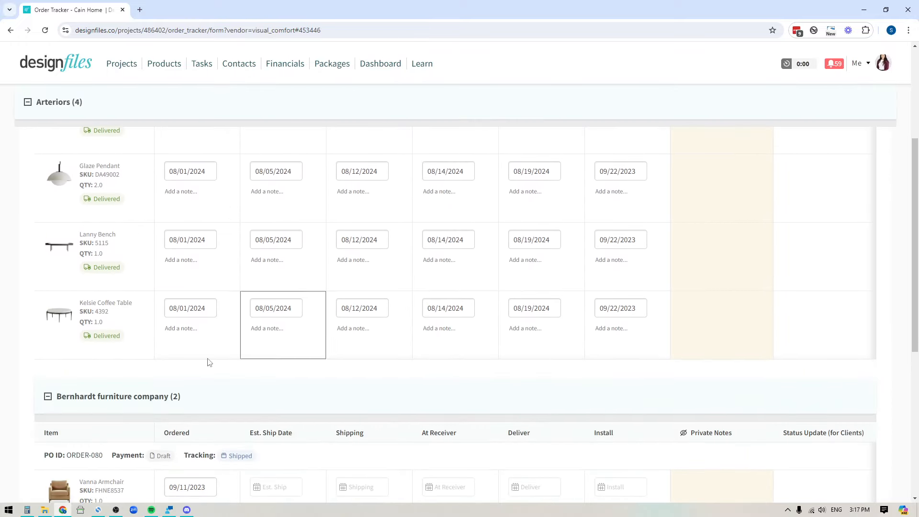
{"action": "scroll", "scroll_direction": "up", "scroll_amount": 3}
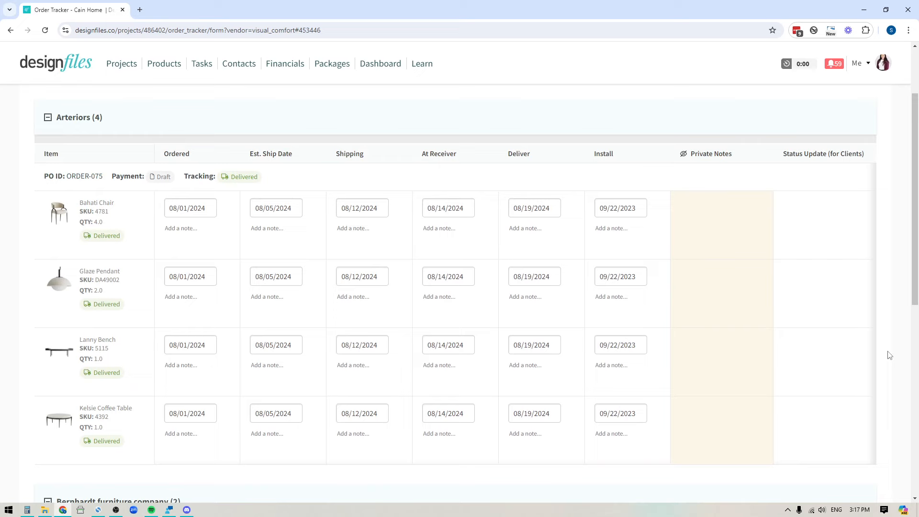
{"action": "scroll", "scroll_direction": "down", "scroll_amount": 3}
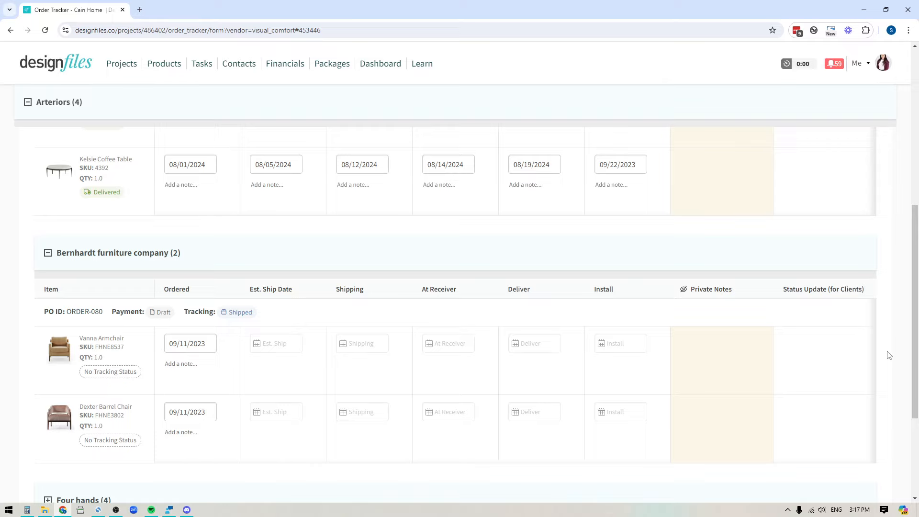
{"action": "scroll", "scroll_direction": "down", "scroll_amount": 3}
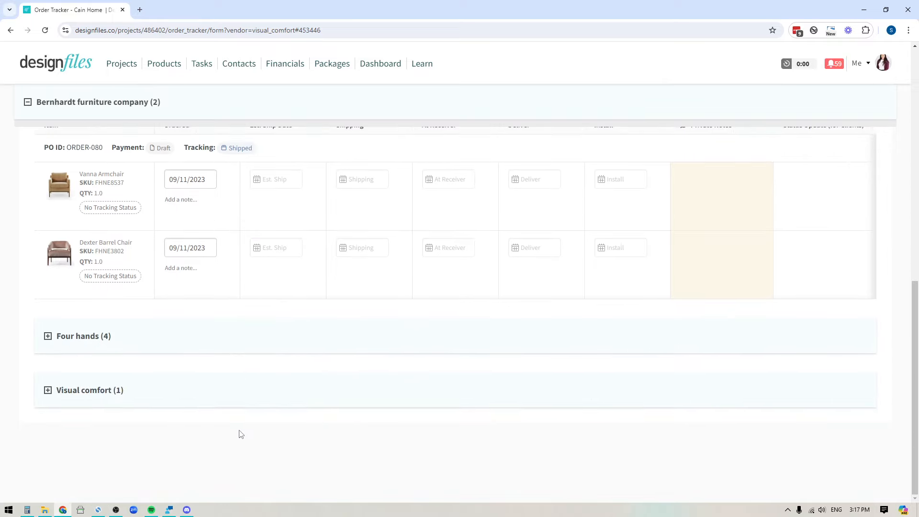
Expand the Visual comfort group and review the chandelier's private notes and status update cells
{"action": "left_click", "coordinate": [48, 389]}
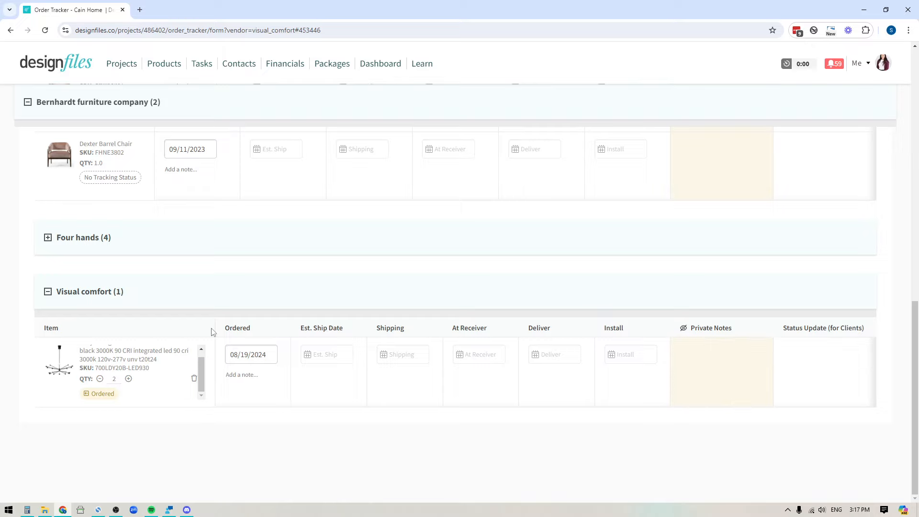
{"action": "mouse_move", "coordinate": [825, 328]}
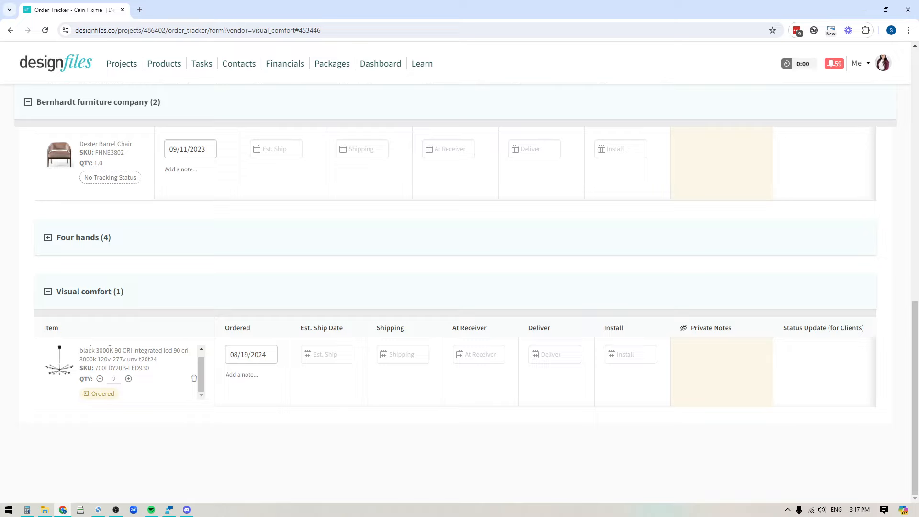
{"action": "left_click", "coordinate": [721, 371]}
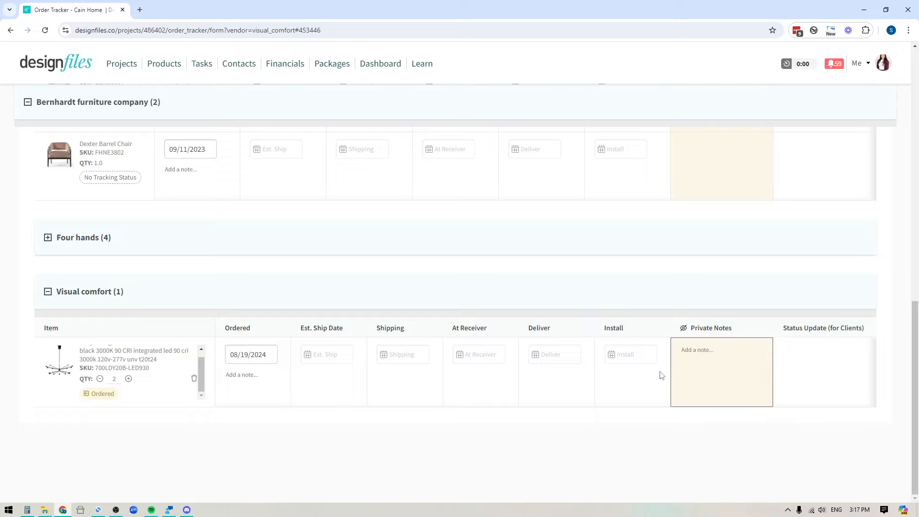
{"action": "left_click", "coordinate": [821, 373]}
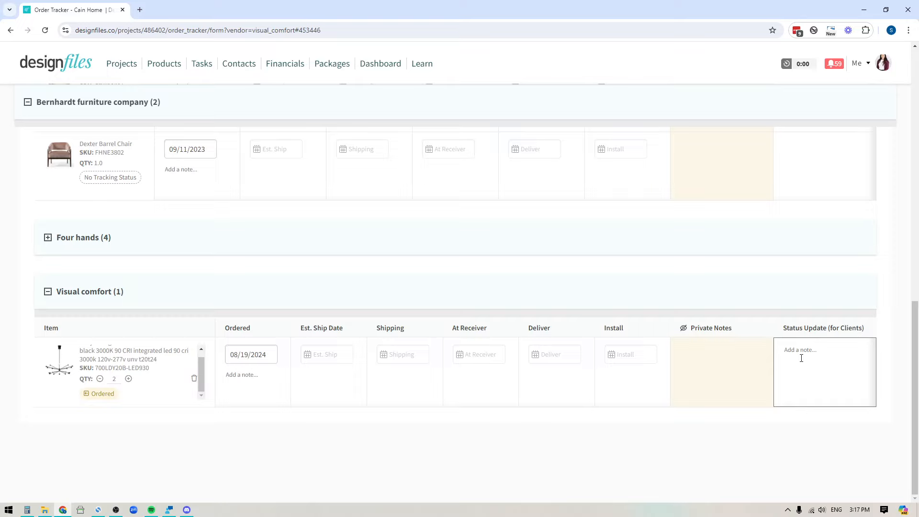
{"action": "scroll", "scroll_direction": "up", "scroll_amount": 3}
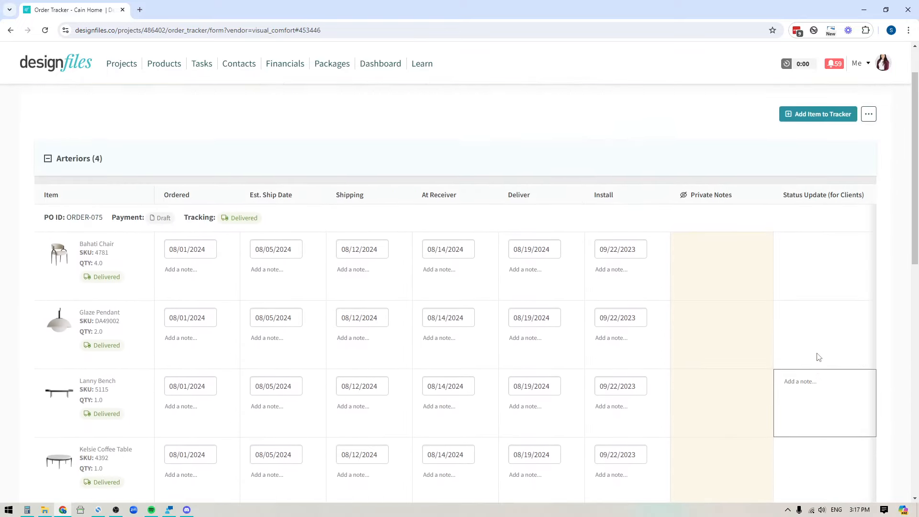
Choose Configure from the tracker's three-dot menu to reach its column settings
{"action": "scroll", "scroll_direction": "up", "scroll_amount": 3}
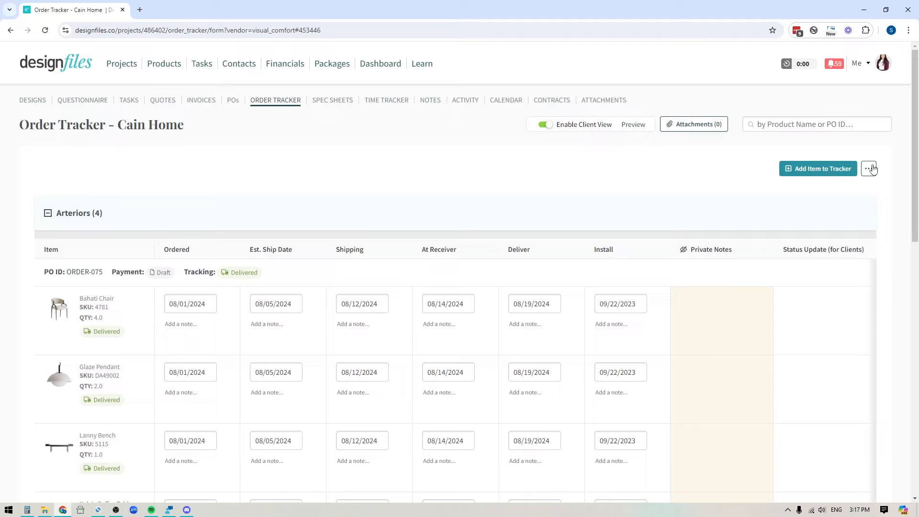
{"action": "left_click", "coordinate": [870, 169]}
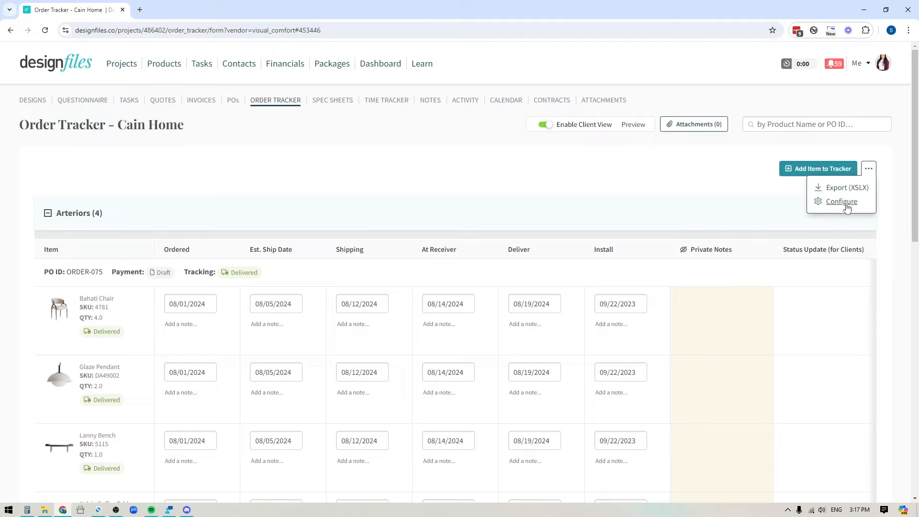
{"action": "mouse_move", "coordinate": [840, 201]}
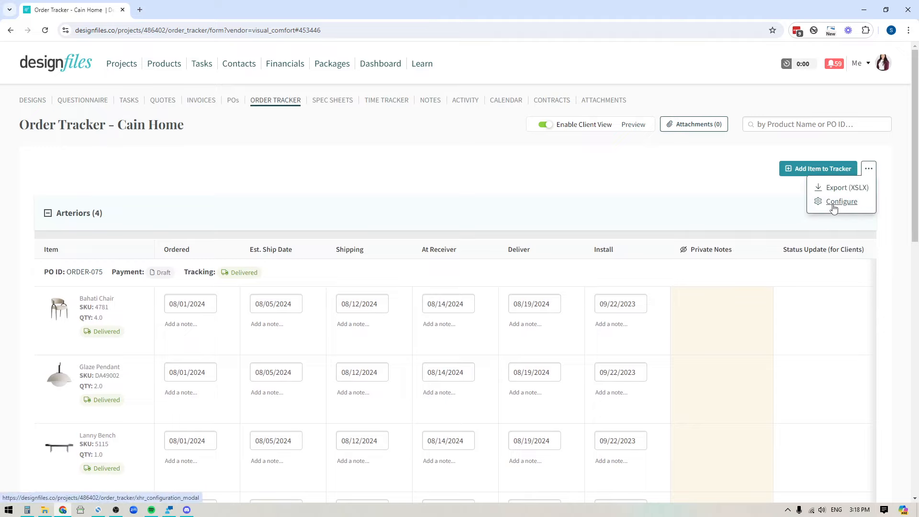
{"action": "left_click", "coordinate": [841, 201]}
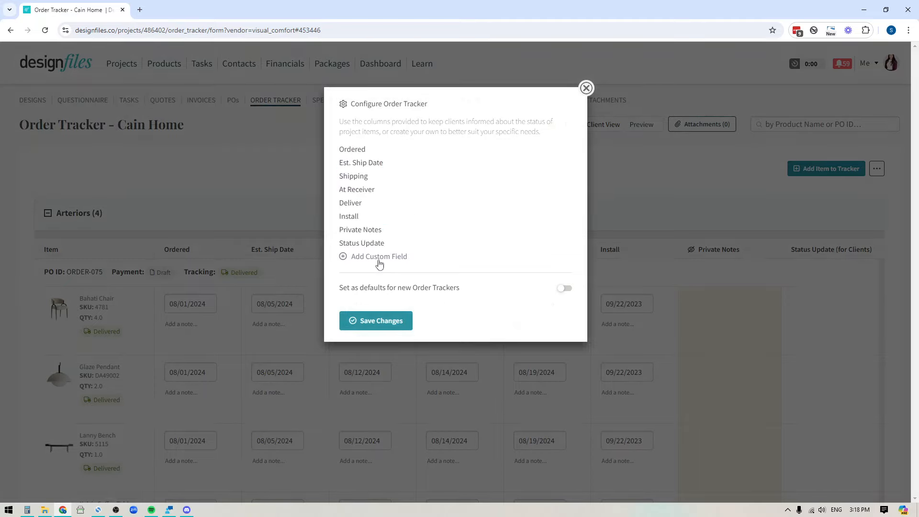
Add a custom 'Tracking Number' column of type Text Field and save the changes
{"action": "left_click", "coordinate": [379, 256]}
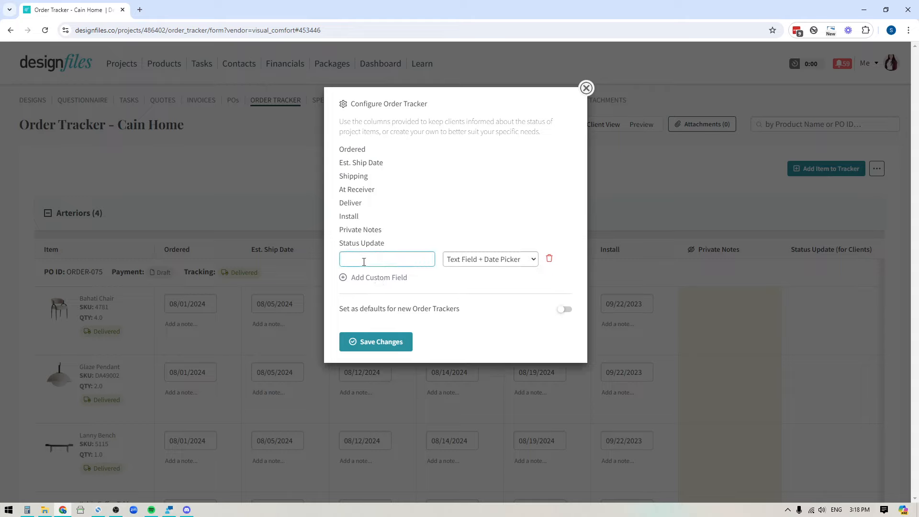
{"action": "type", "text": "Tracking"}
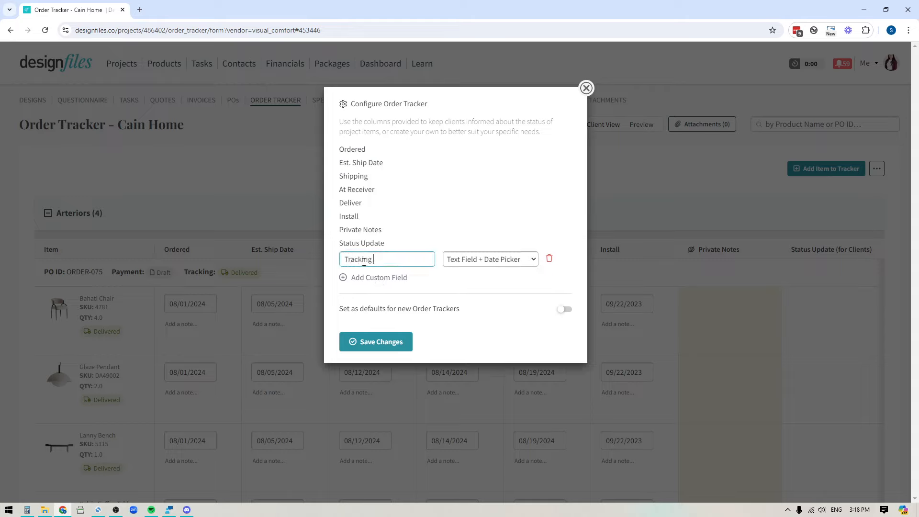
{"action": "type", "text": "Number"}
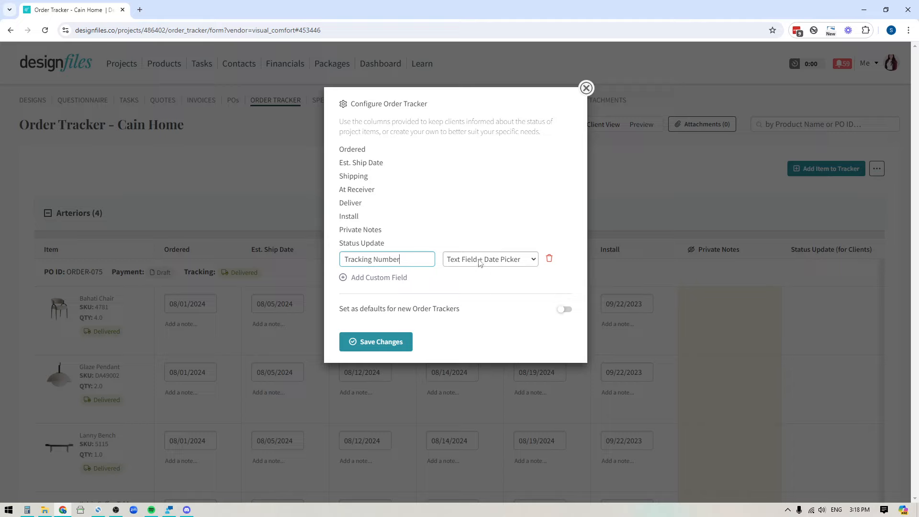
{"action": "left_click", "coordinate": [489, 259]}
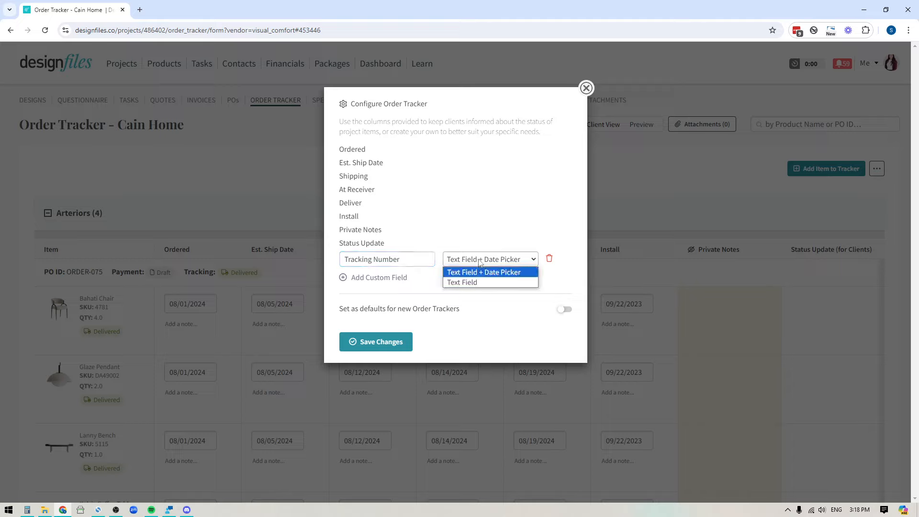
{"action": "mouse_move", "coordinate": [522, 258]}
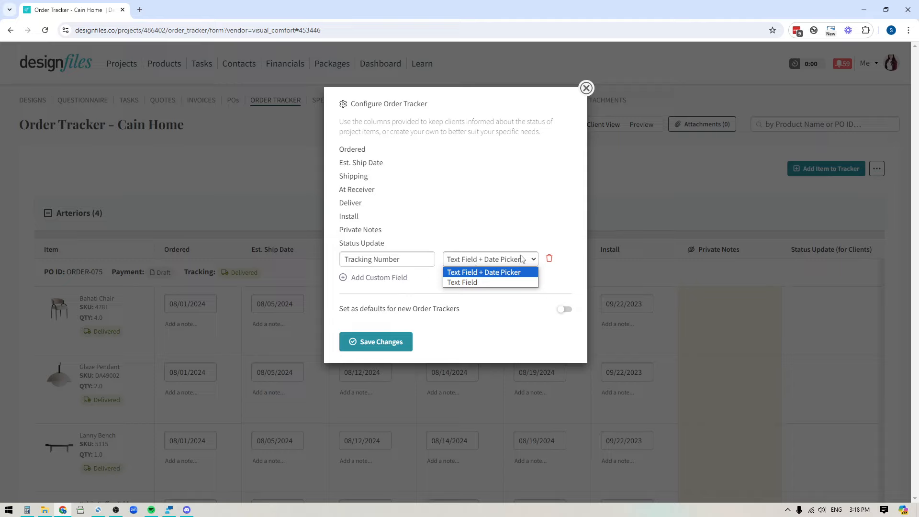
{"action": "mouse_move", "coordinate": [462, 281]}
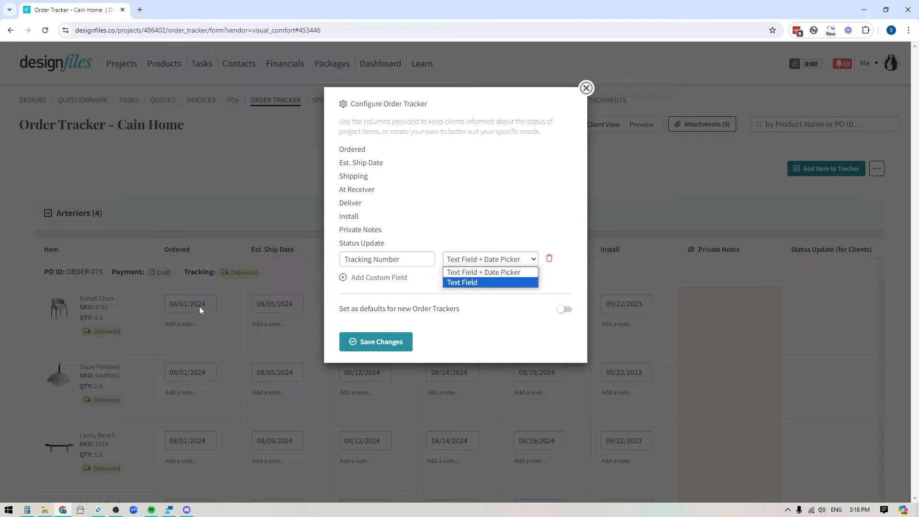
{"action": "mouse_move", "coordinate": [470, 286]}
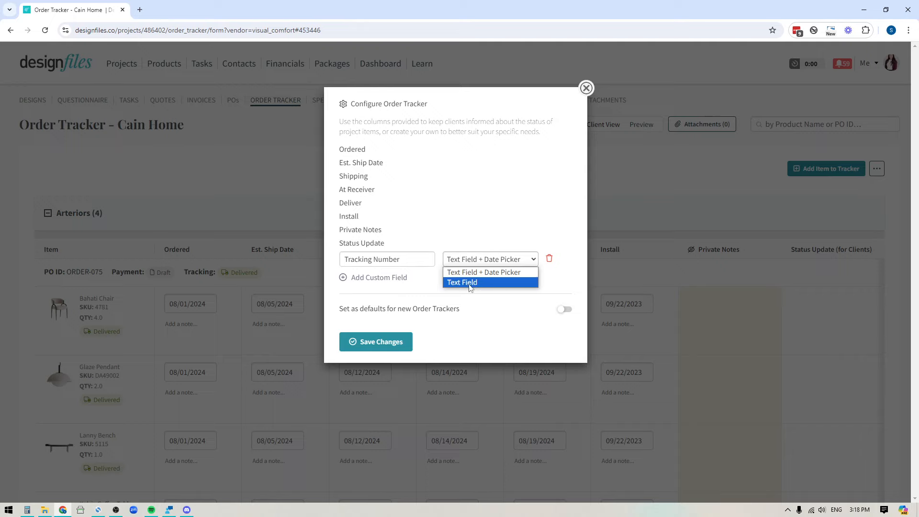
{"action": "left_click", "coordinate": [463, 281]}
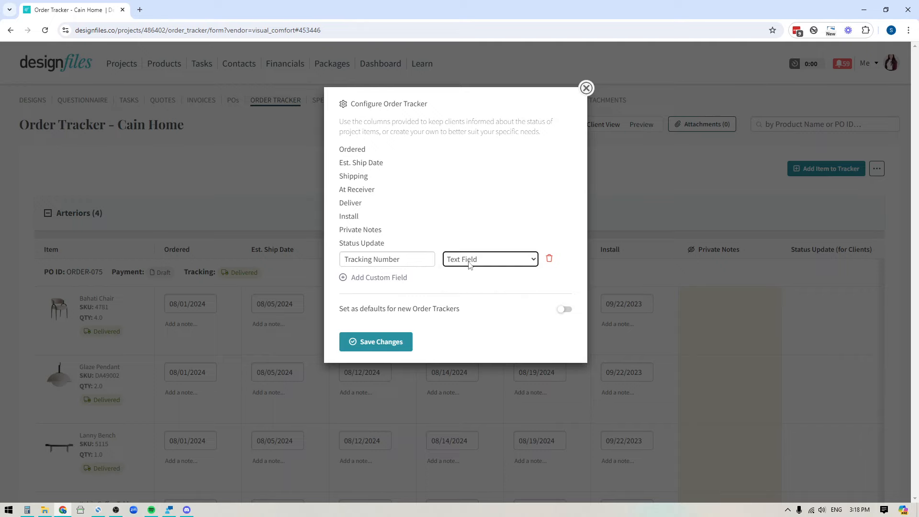
{"action": "left_click", "coordinate": [375, 340]}
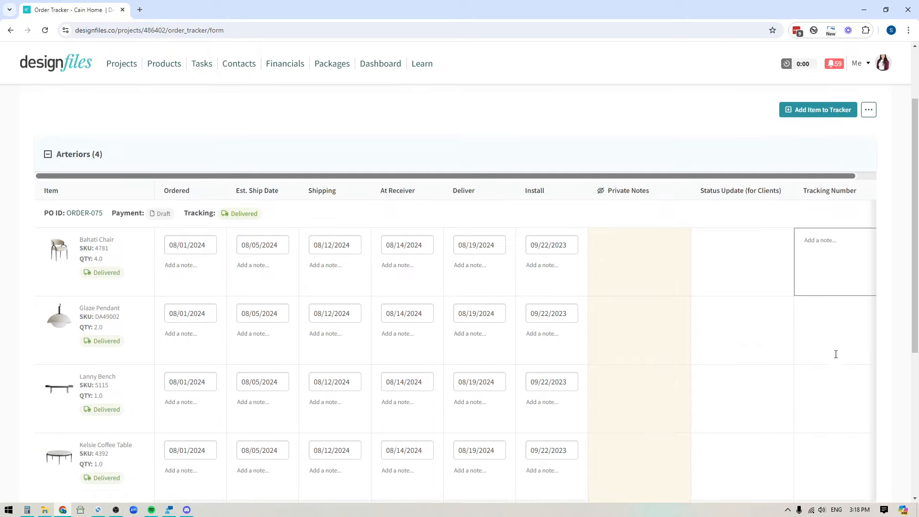
Expand the Visual comfort group to show the chandelier's row with the empty Tracking Number column
{"action": "scroll", "scroll_direction": "down", "scroll_amount": 3}
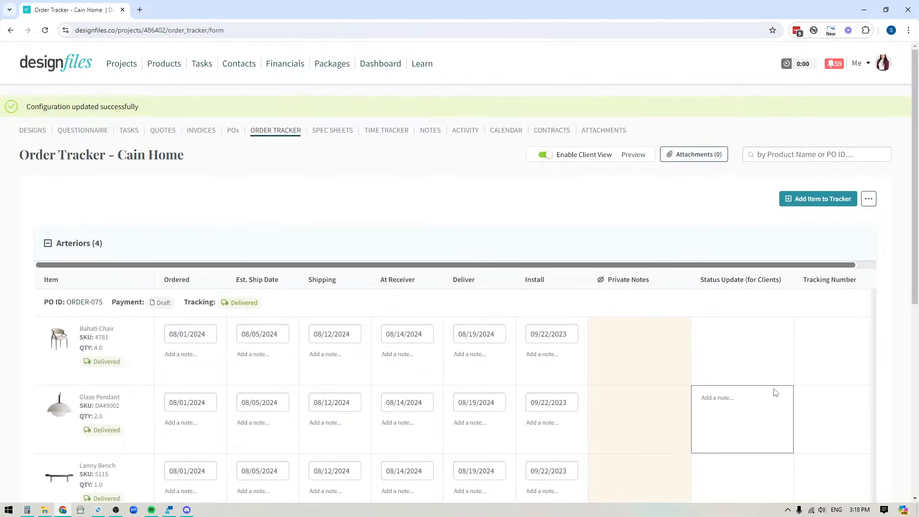
{"action": "scroll", "scroll_direction": "down", "scroll_amount": 3}
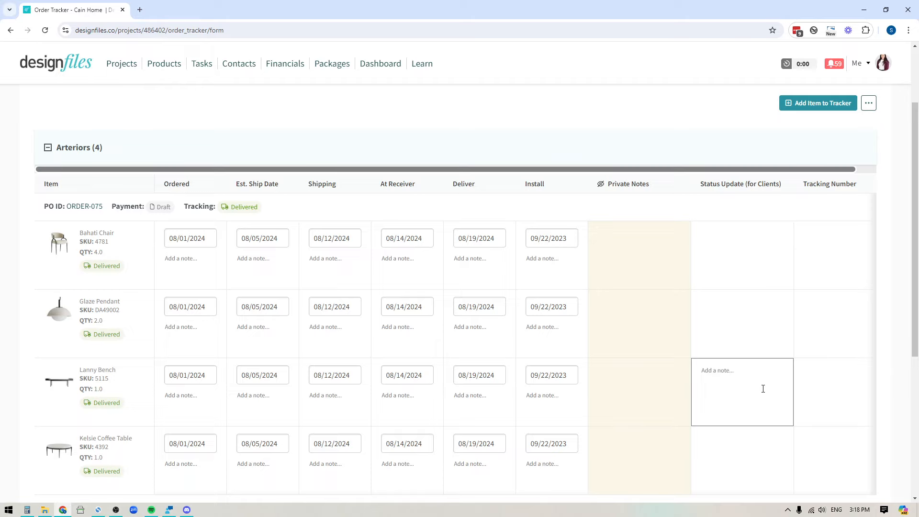
{"action": "scroll", "scroll_direction": "up", "scroll_amount": 3}
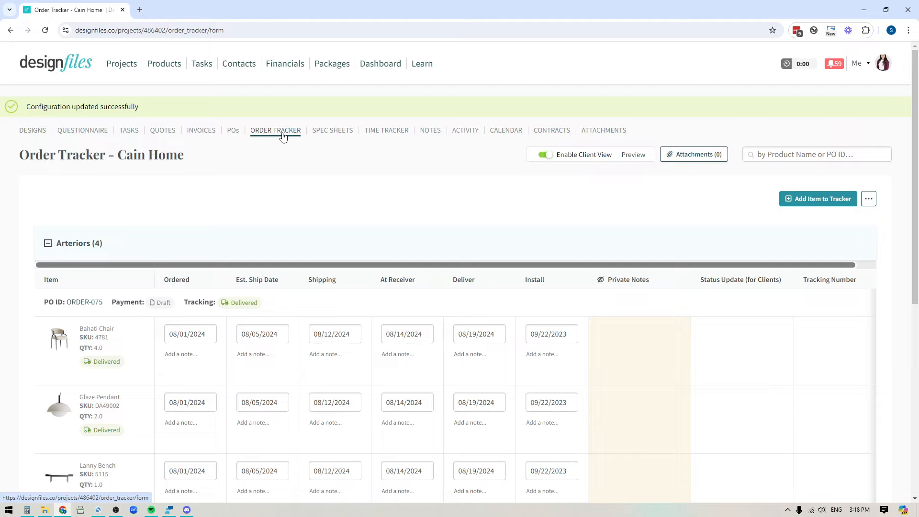
{"action": "mouse_move", "coordinate": [233, 130]}
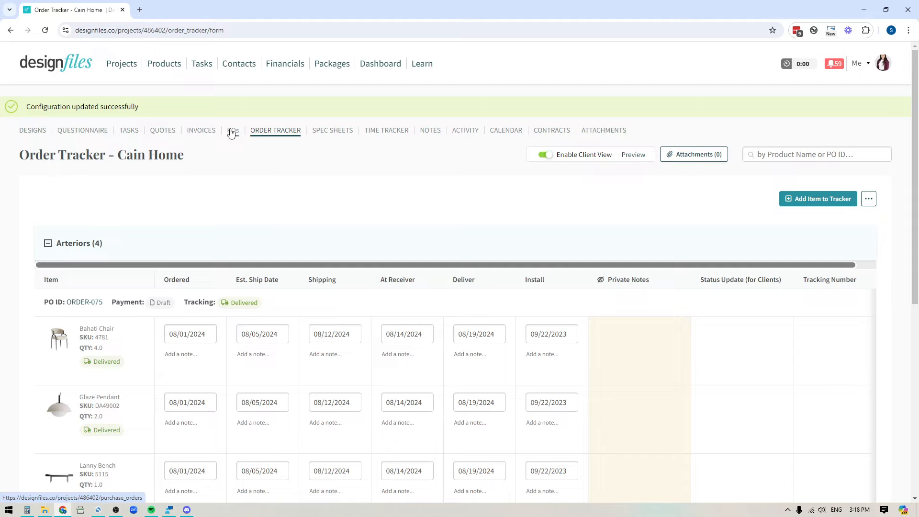
{"action": "mouse_move", "coordinate": [512, 254]}
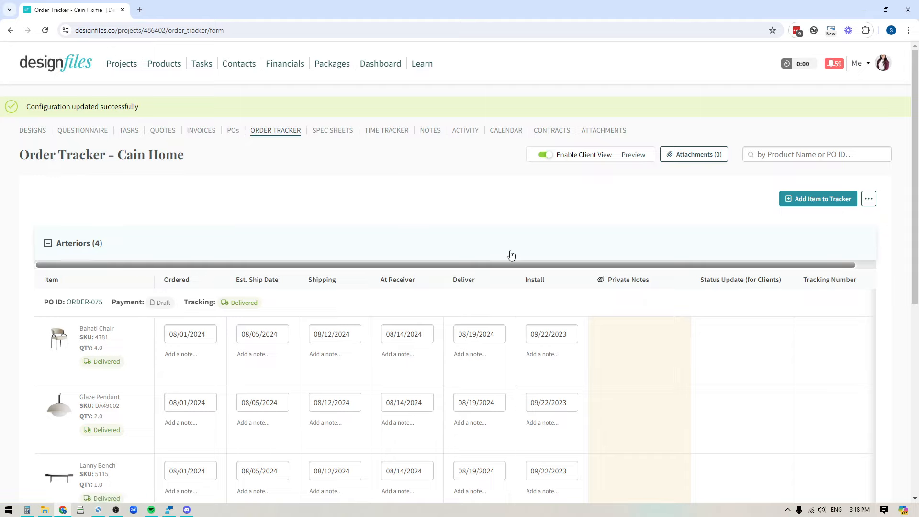
{"action": "mouse_move", "coordinate": [179, 193]}
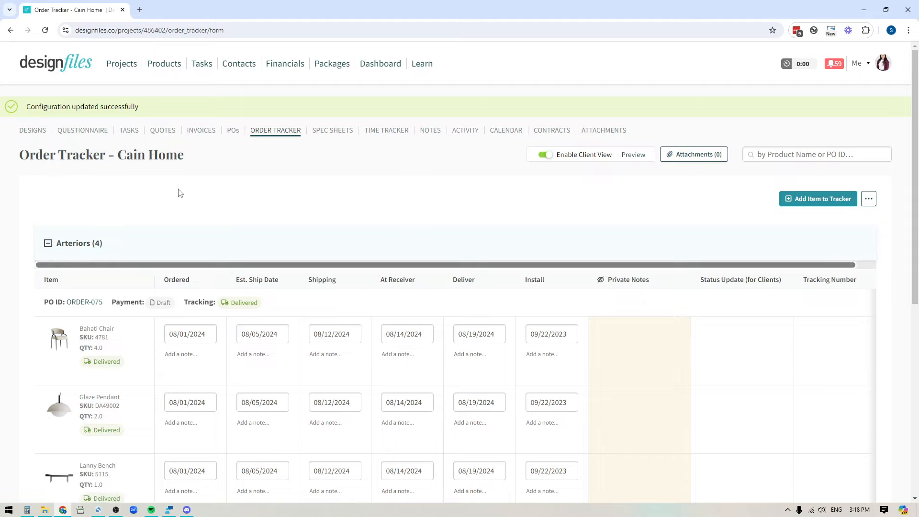
{"action": "mouse_move", "coordinate": [231, 130]}
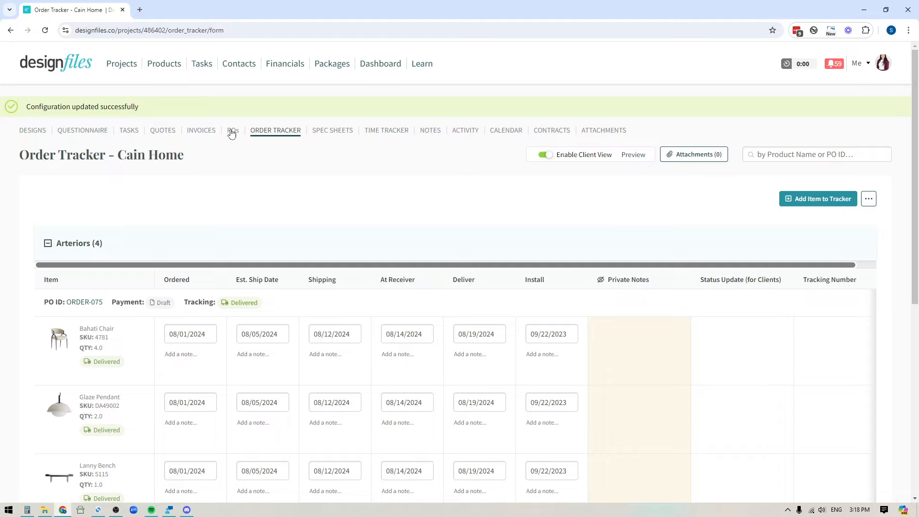
{"action": "mouse_move", "coordinate": [287, 143]}
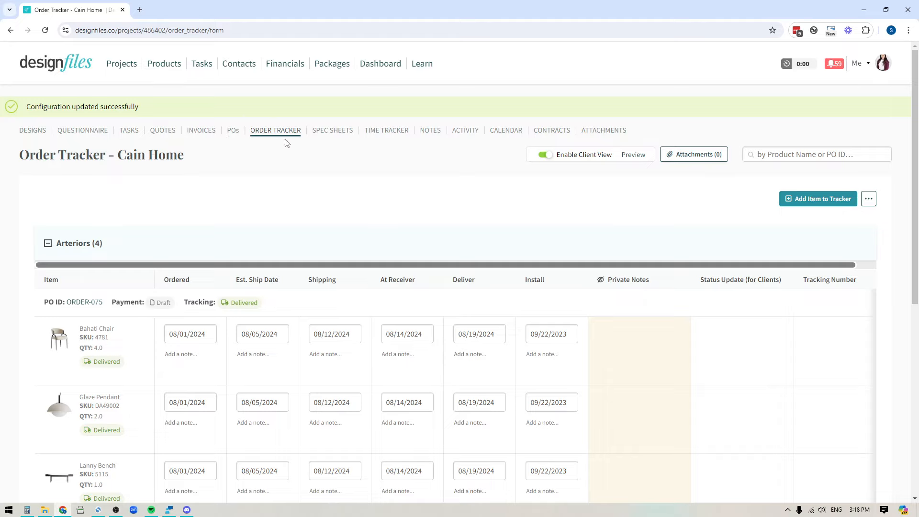
{"action": "mouse_move", "coordinate": [587, 239]}
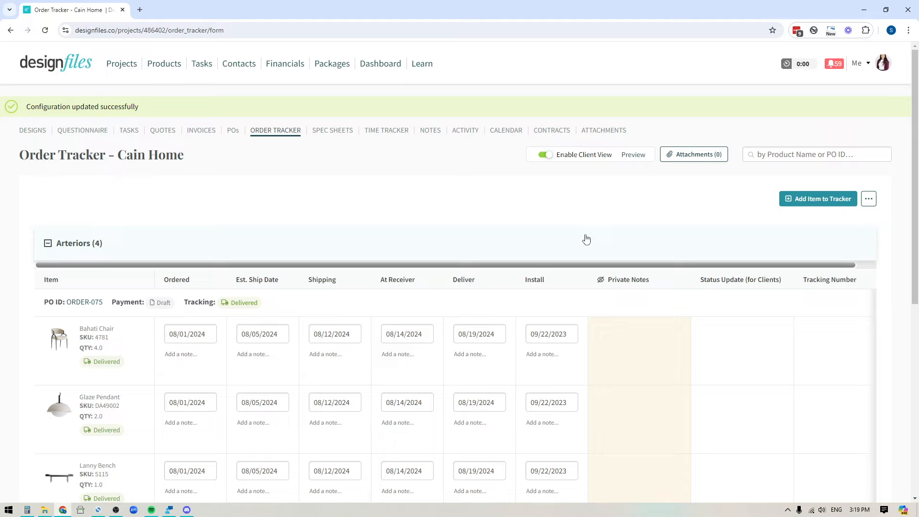
{"action": "mouse_move", "coordinate": [827, 202]}
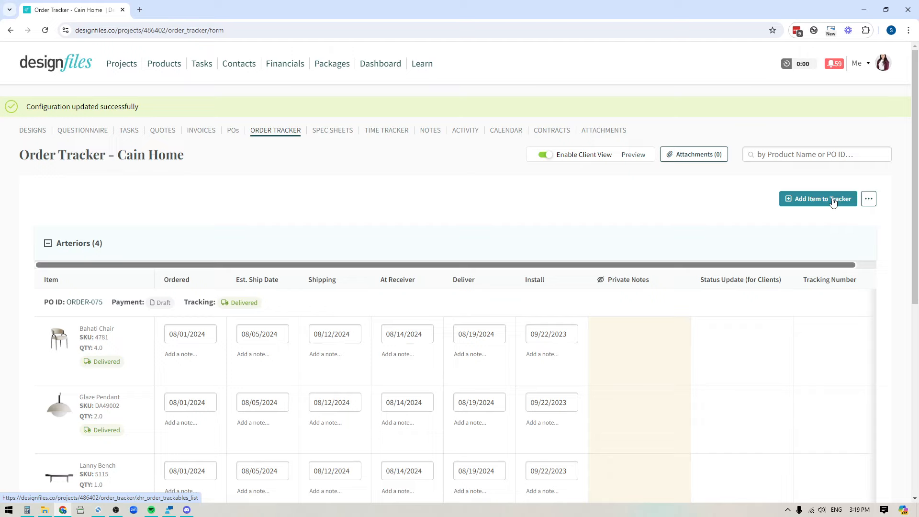
{"action": "scroll", "scroll_direction": "down", "scroll_amount": 3}
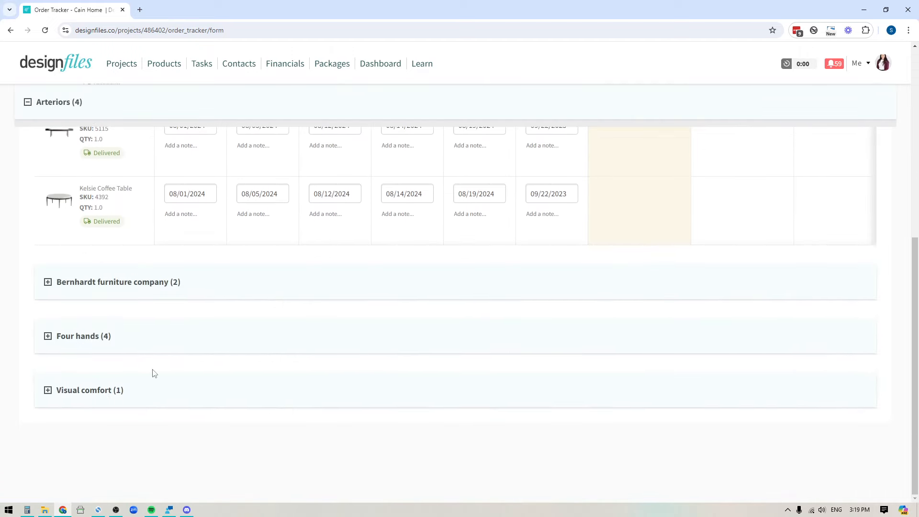
{"action": "left_click", "coordinate": [48, 390]}
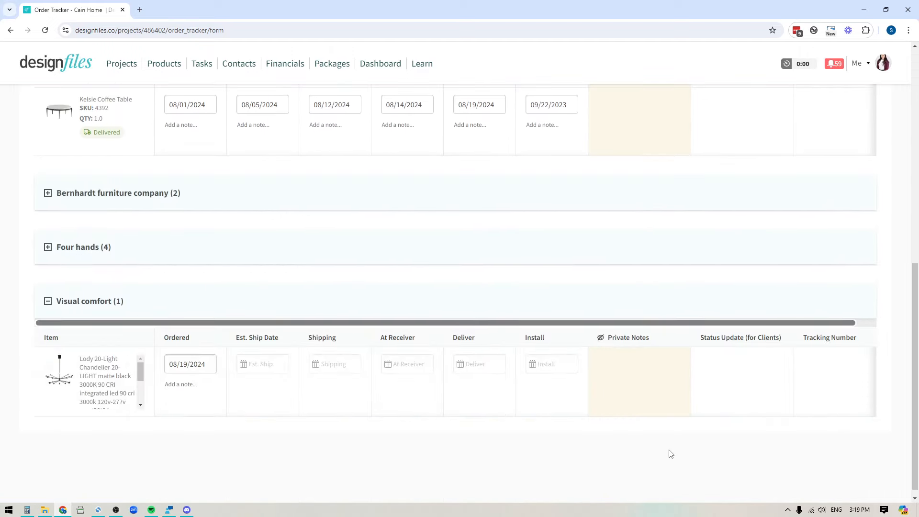
{"action": "left_click", "coordinate": [551, 364]}
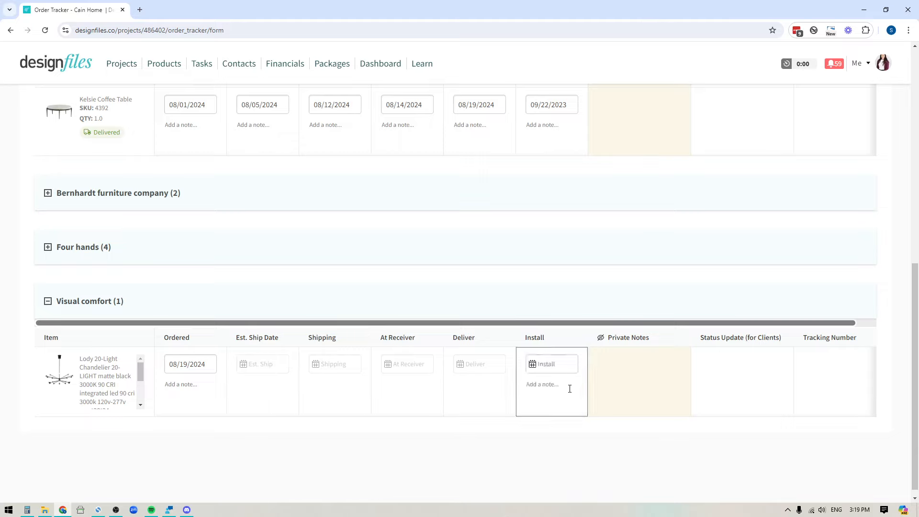
{"action": "mouse_move", "coordinate": [570, 414]}
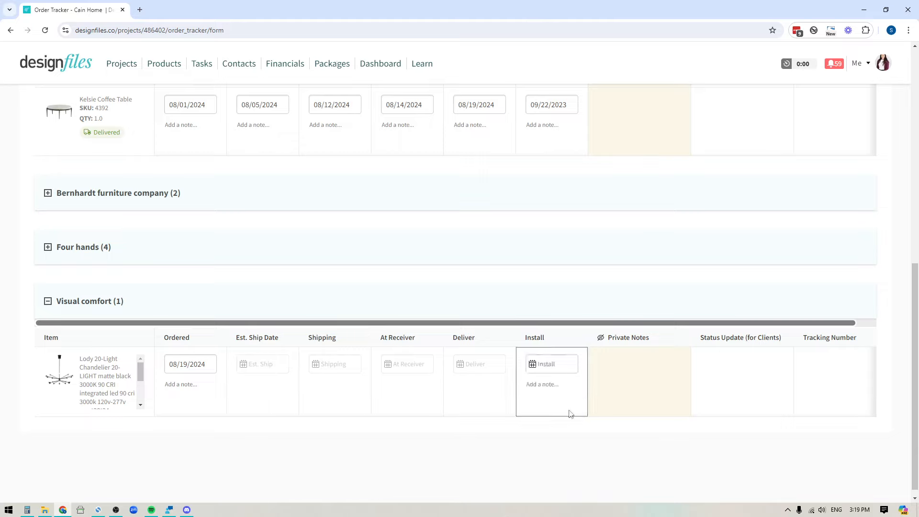